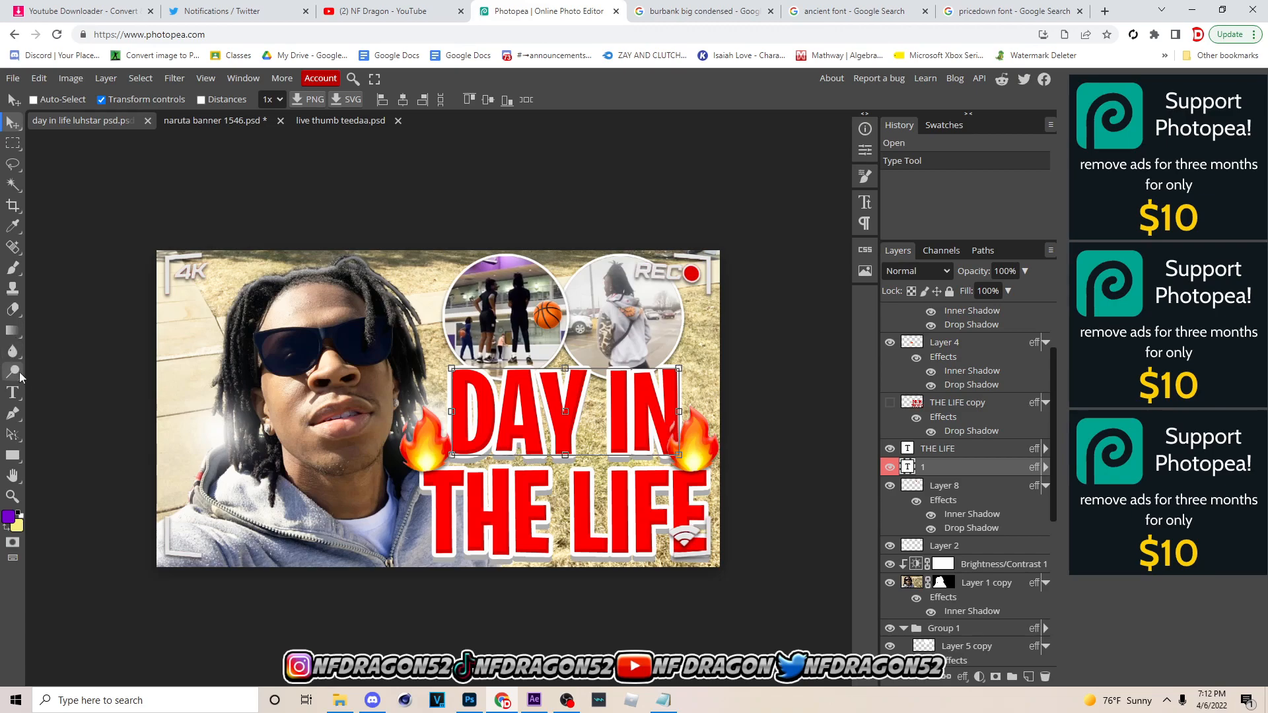
Glance at the teeda live thumbnail, then go back to the Day in Life thumbnail
left_click(341, 120)
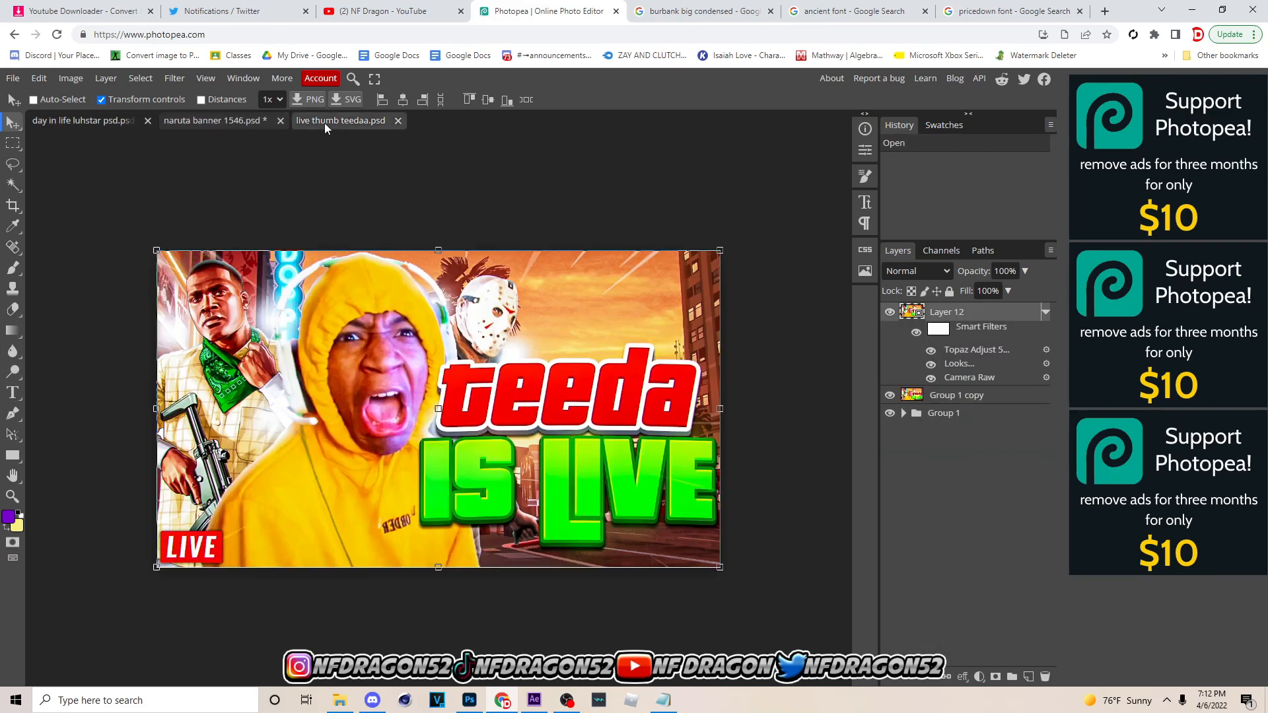
left_click(81, 120)
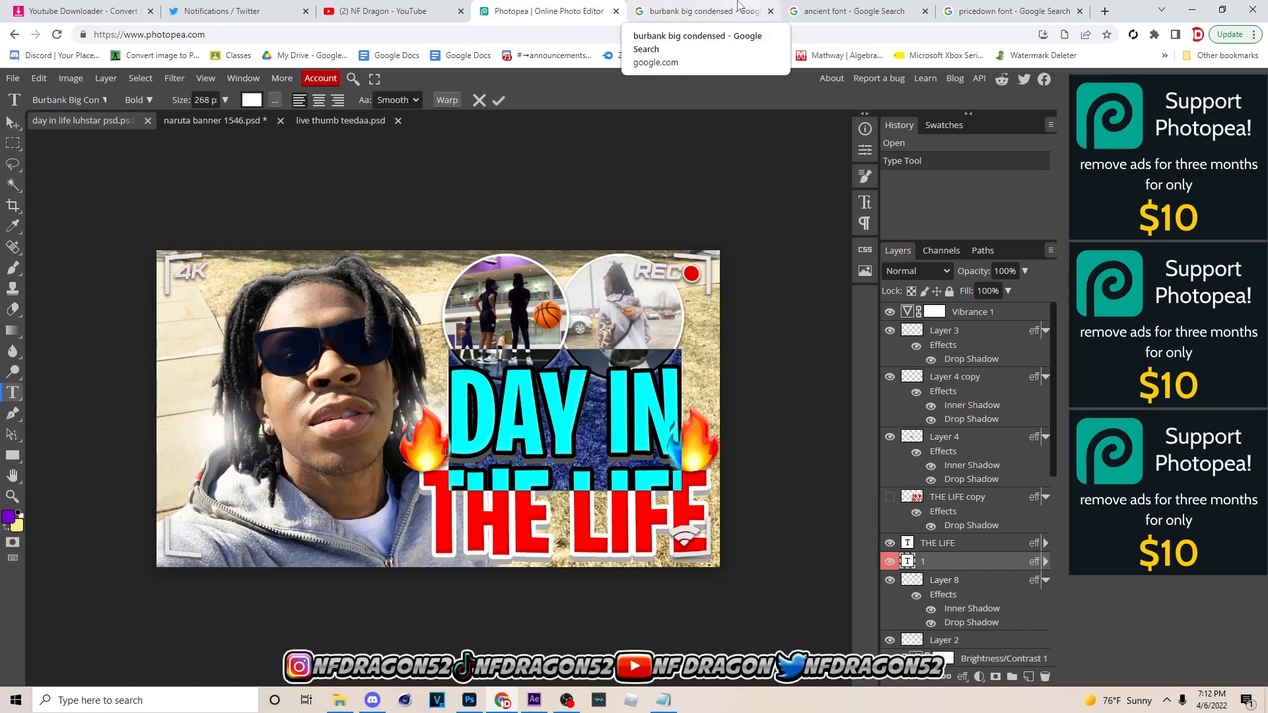
Download Burbank Big Condensed Bold from FontsMarket after ticking the reCAPTCHA box
left_click(699, 10)
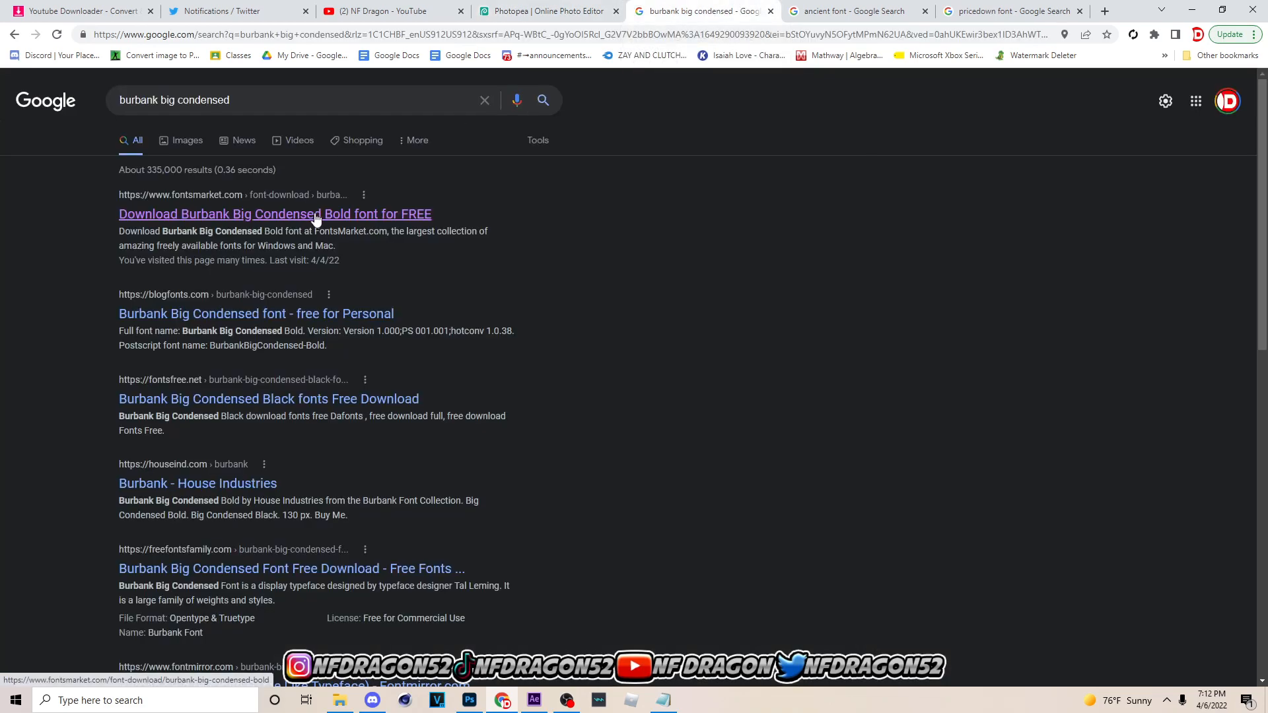
left_click(274, 213)
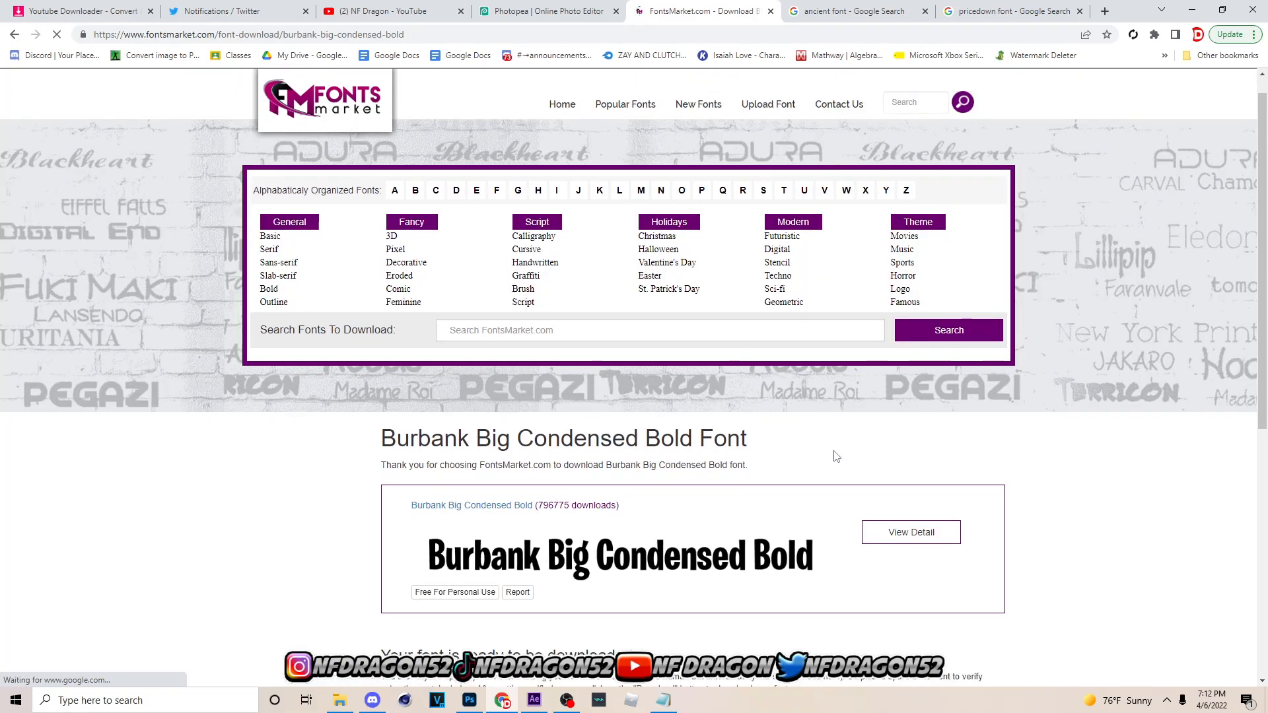
scroll("down", 3)
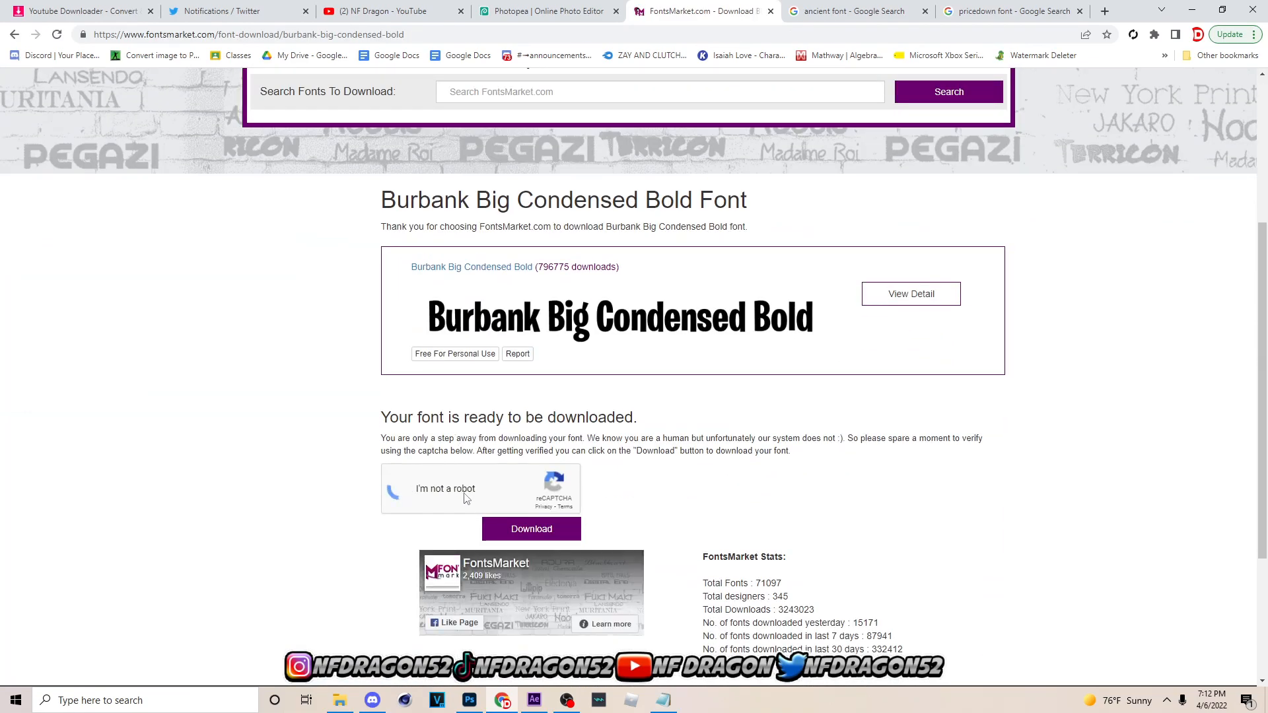
left_click(531, 529)
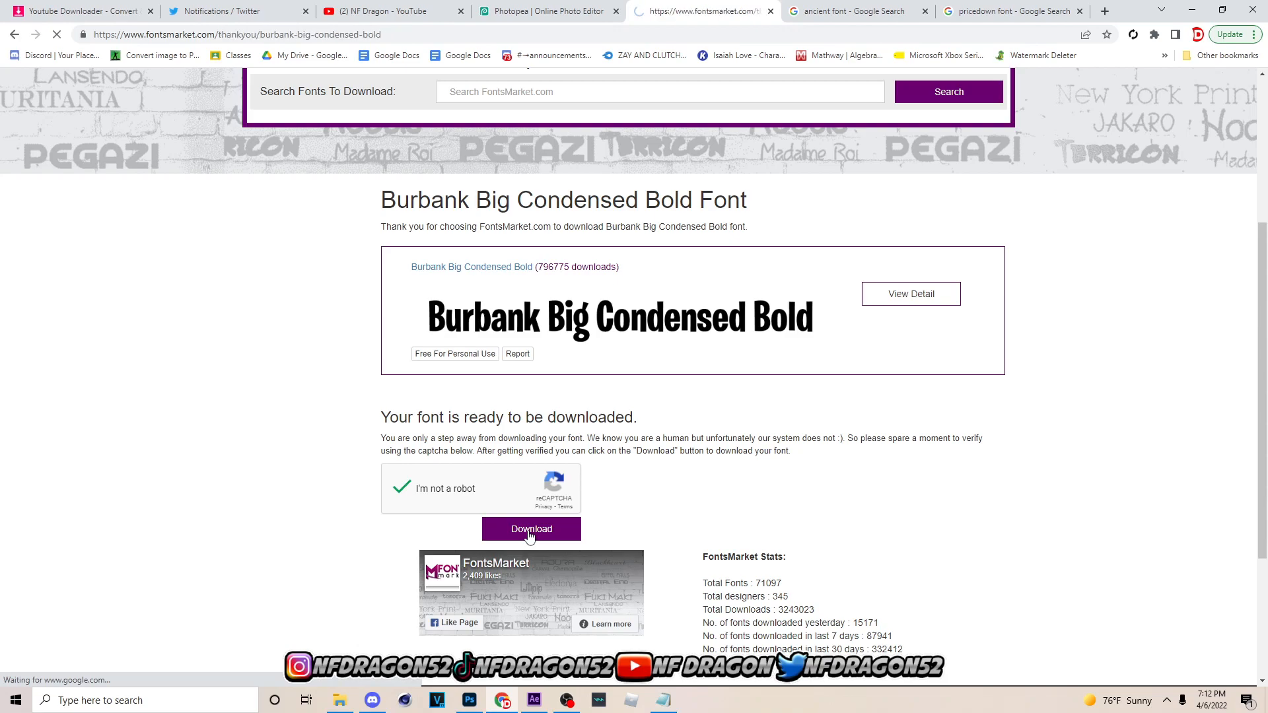
left_click(530, 529)
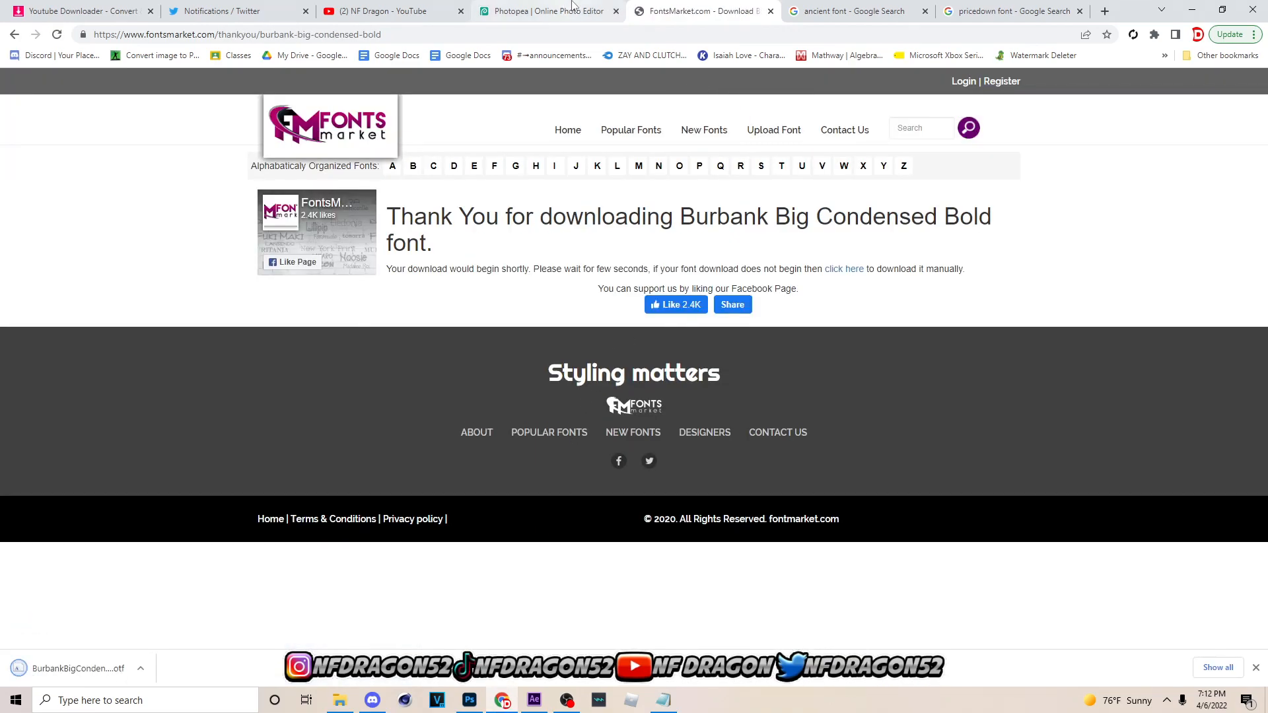
mouse_move(547, 10)
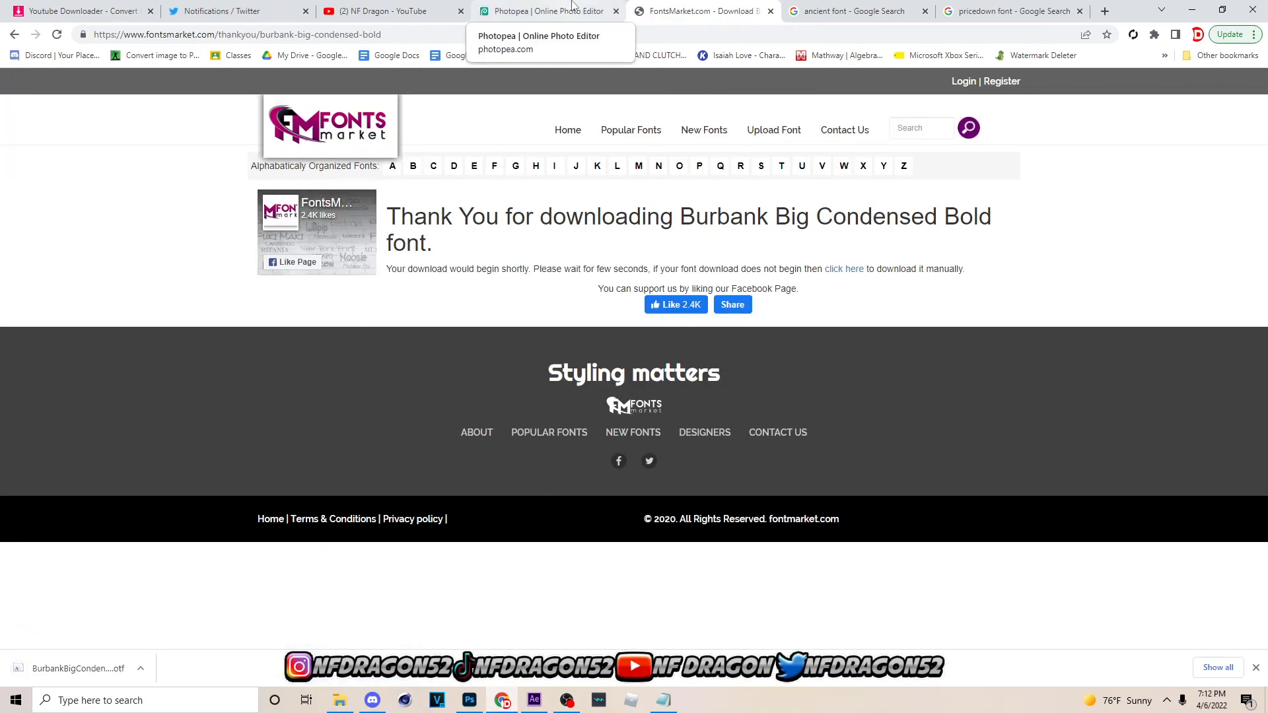
Back in Photopea, try the Mirror 82 font on the DAY IN title
left_click(546, 11)
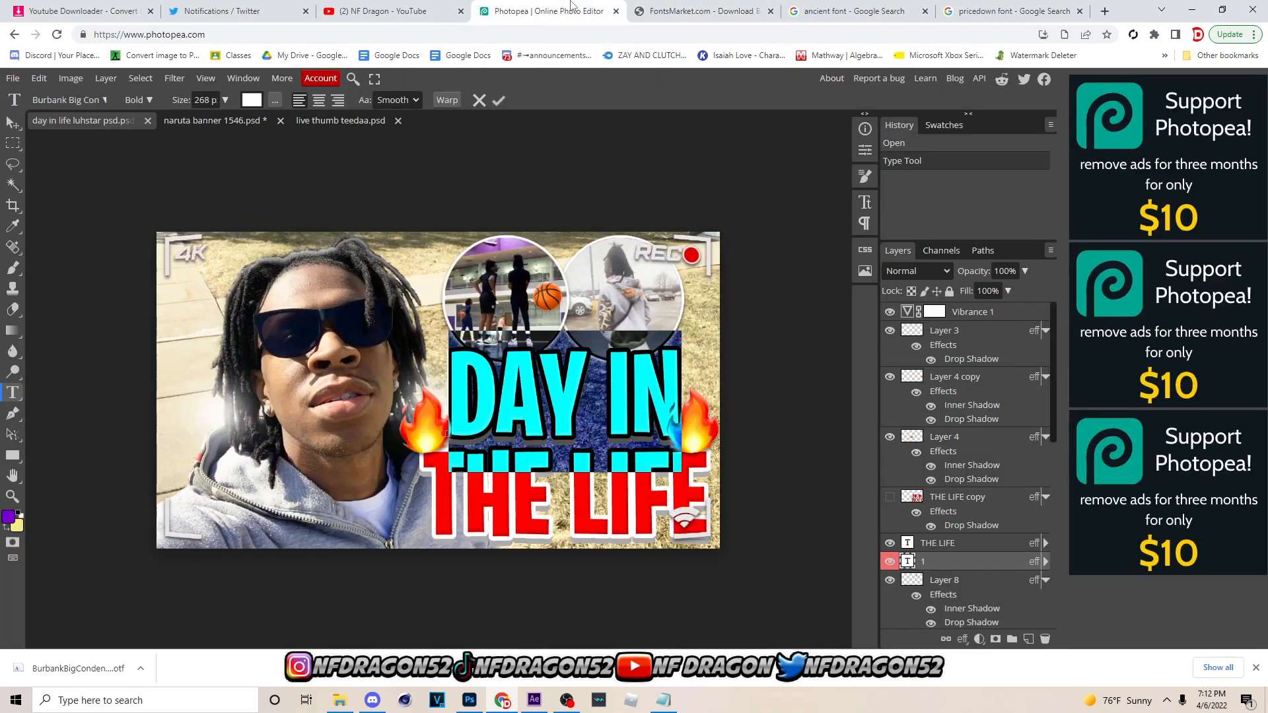
left_click(65, 100)
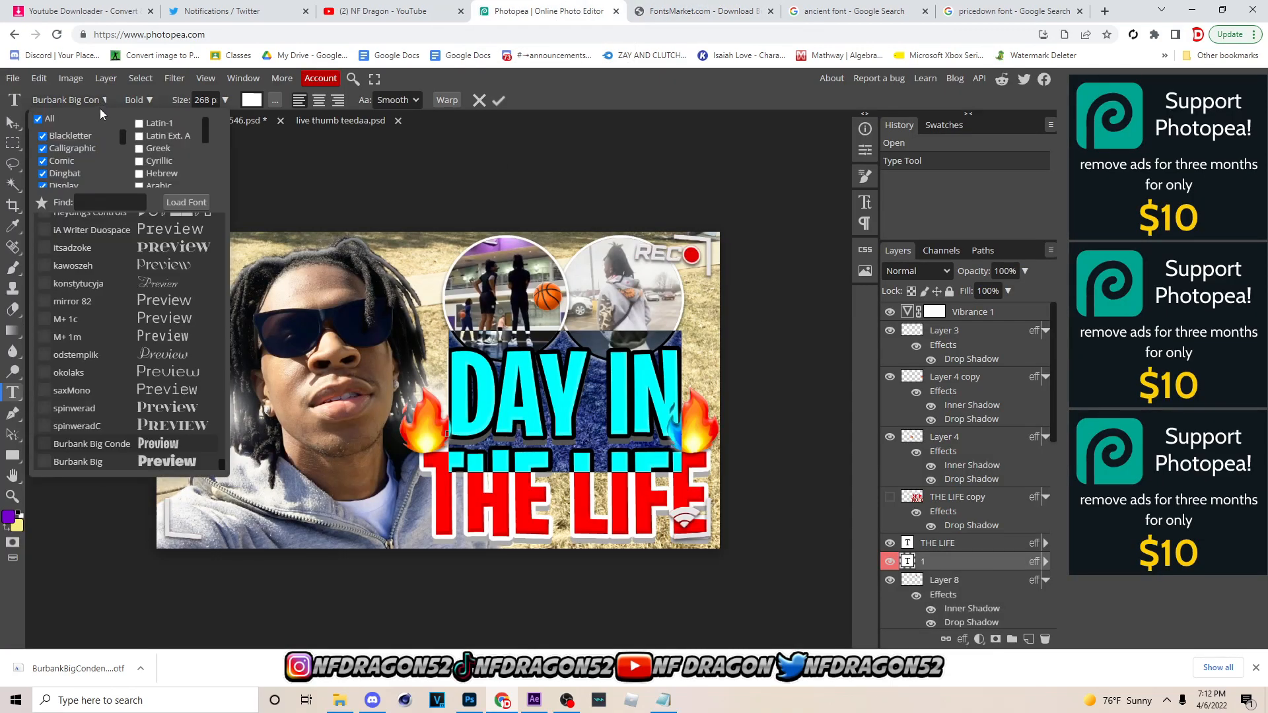
mouse_move(162, 303)
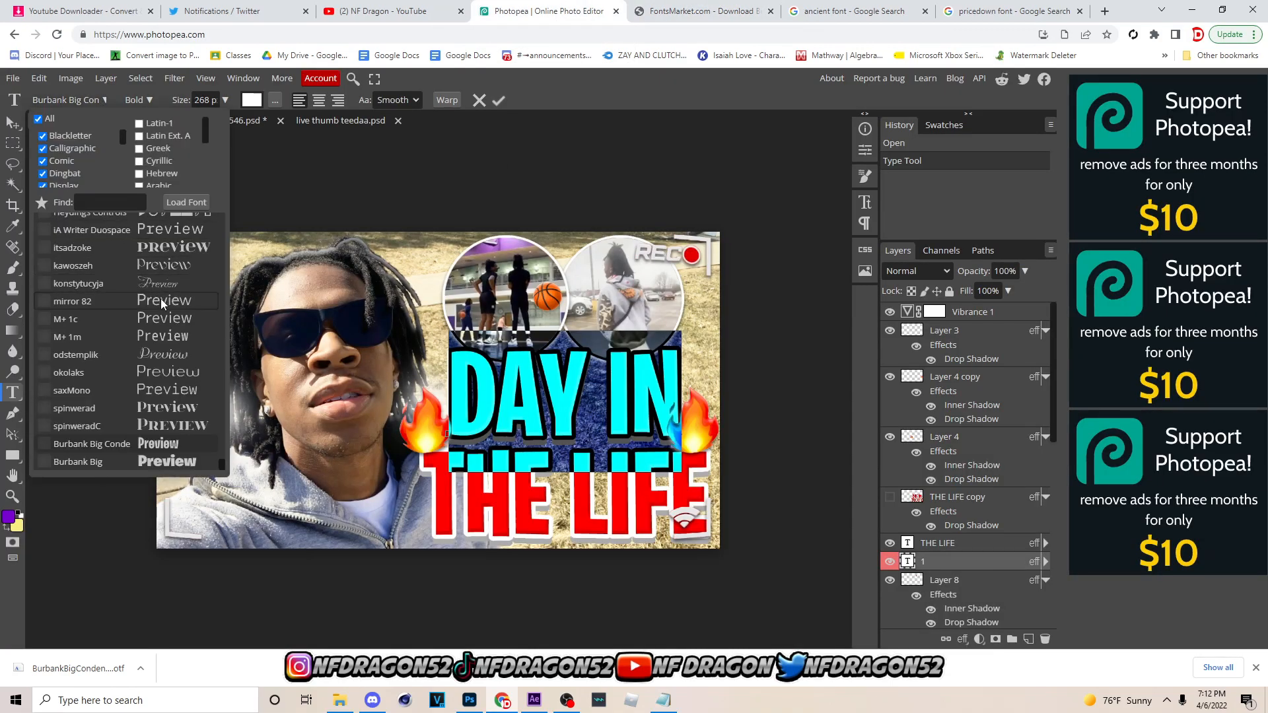
left_click(72, 301)
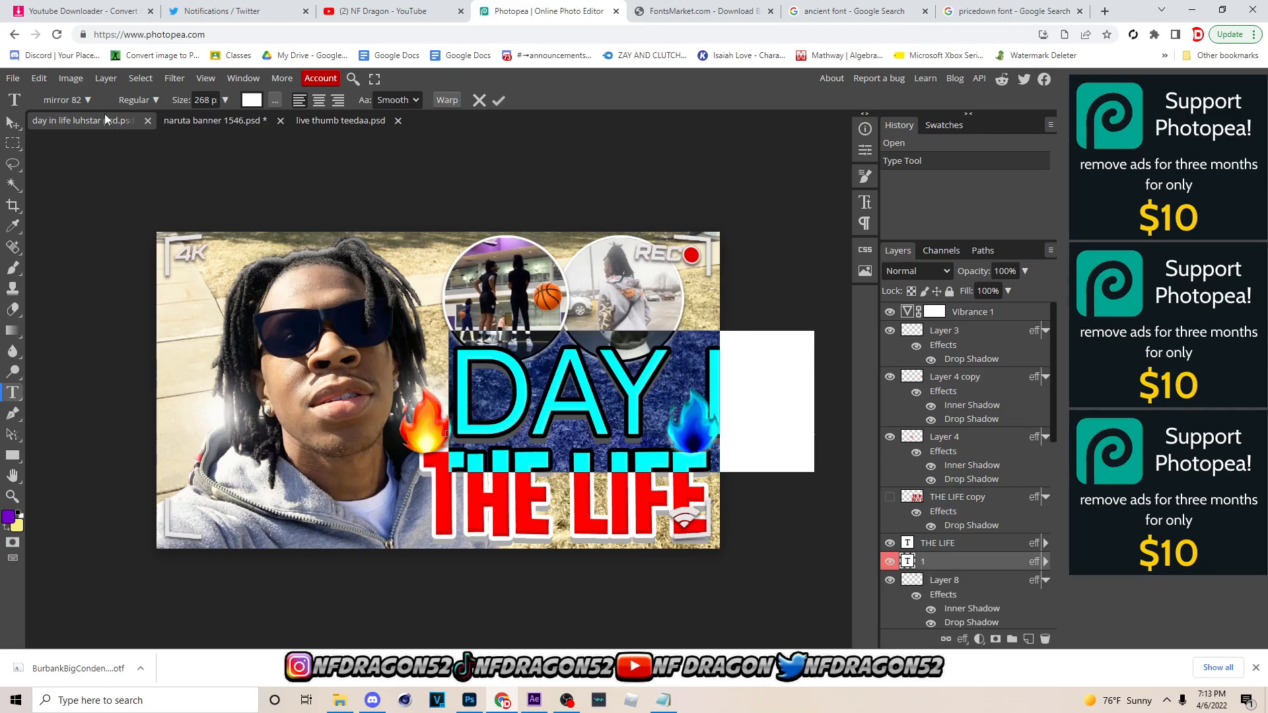
Load BurbankBigCondensed-Bold from Downloads and apply Burbank Big Condensed to the title
left_click(61, 100)
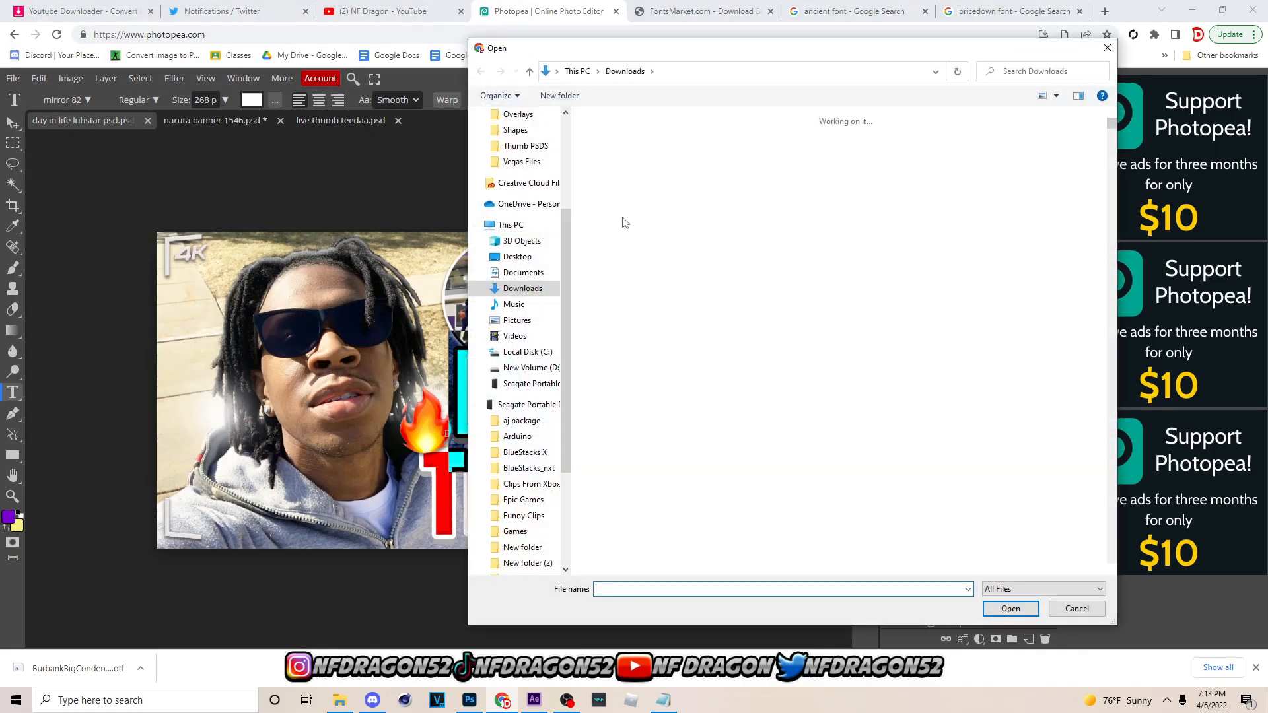
left_click(617, 167)
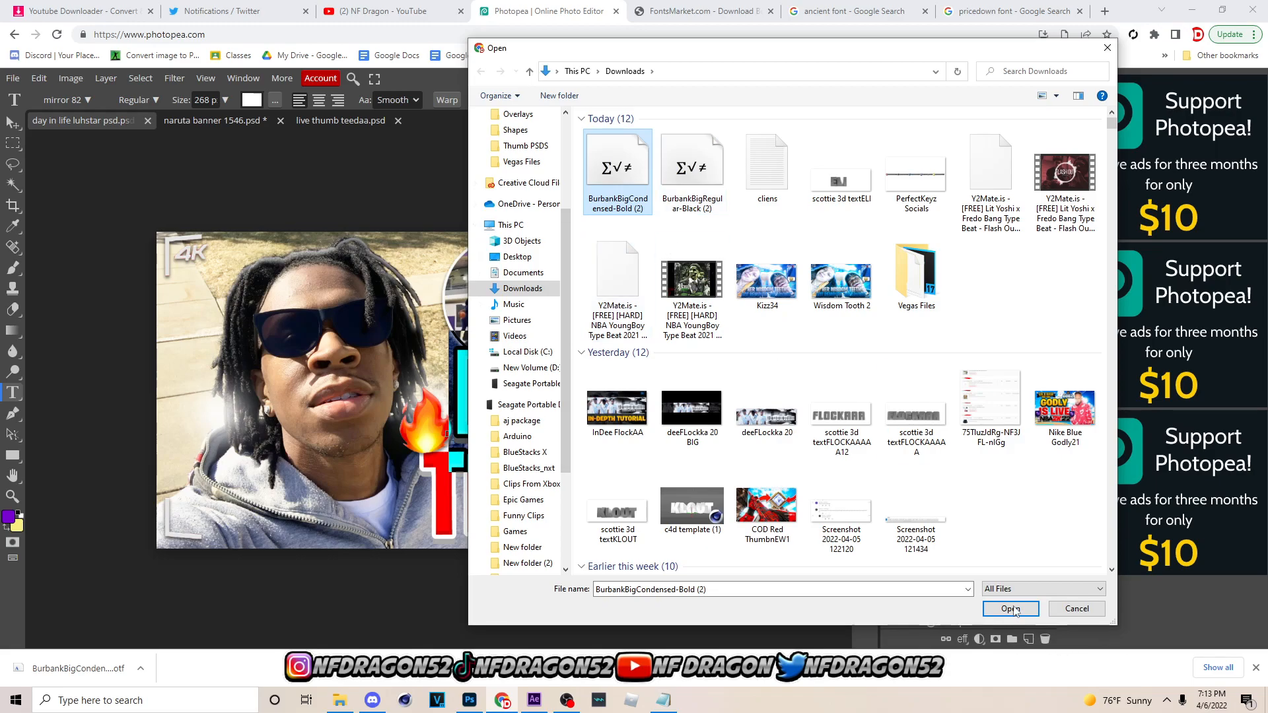
left_click(1009, 608)
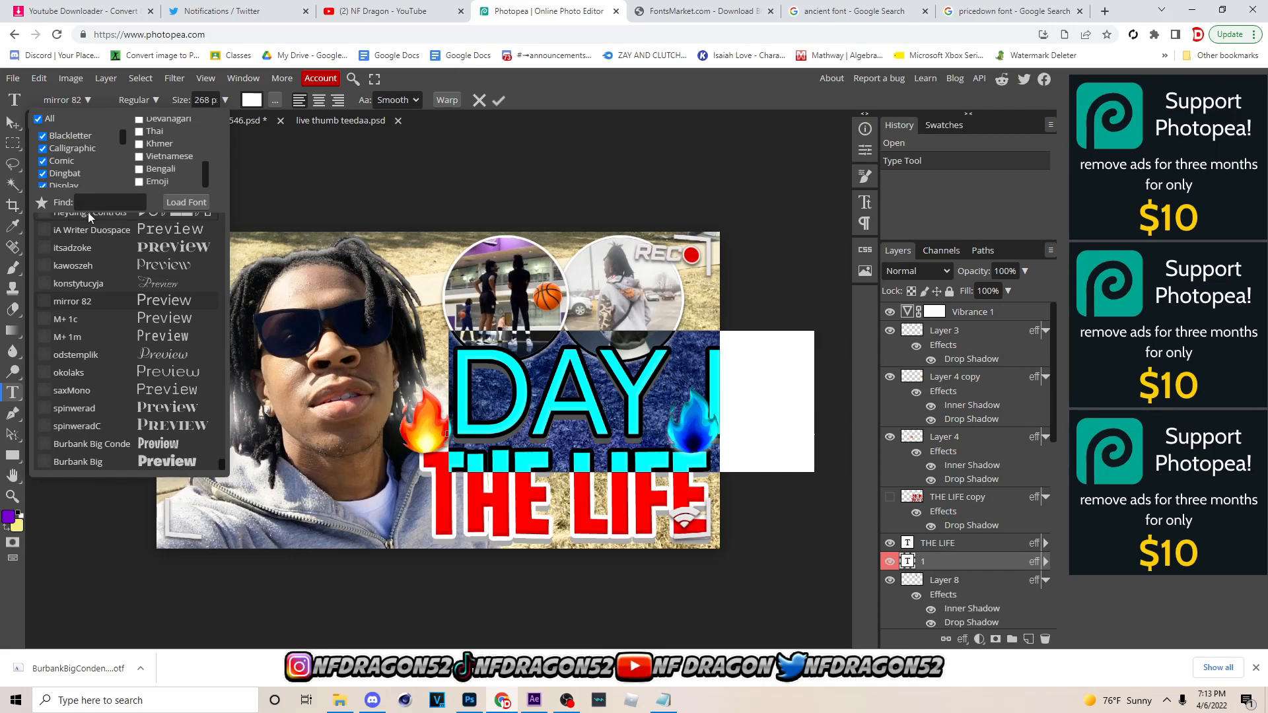
type("burb")
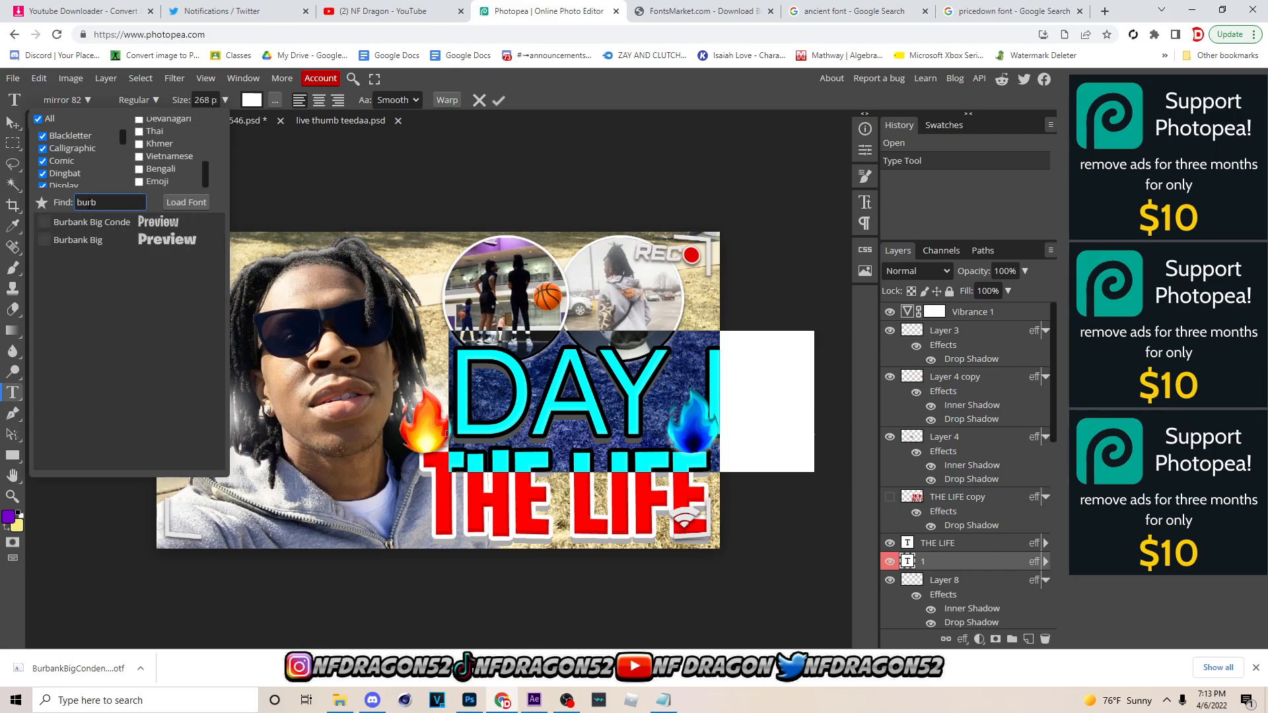
left_click(91, 222)
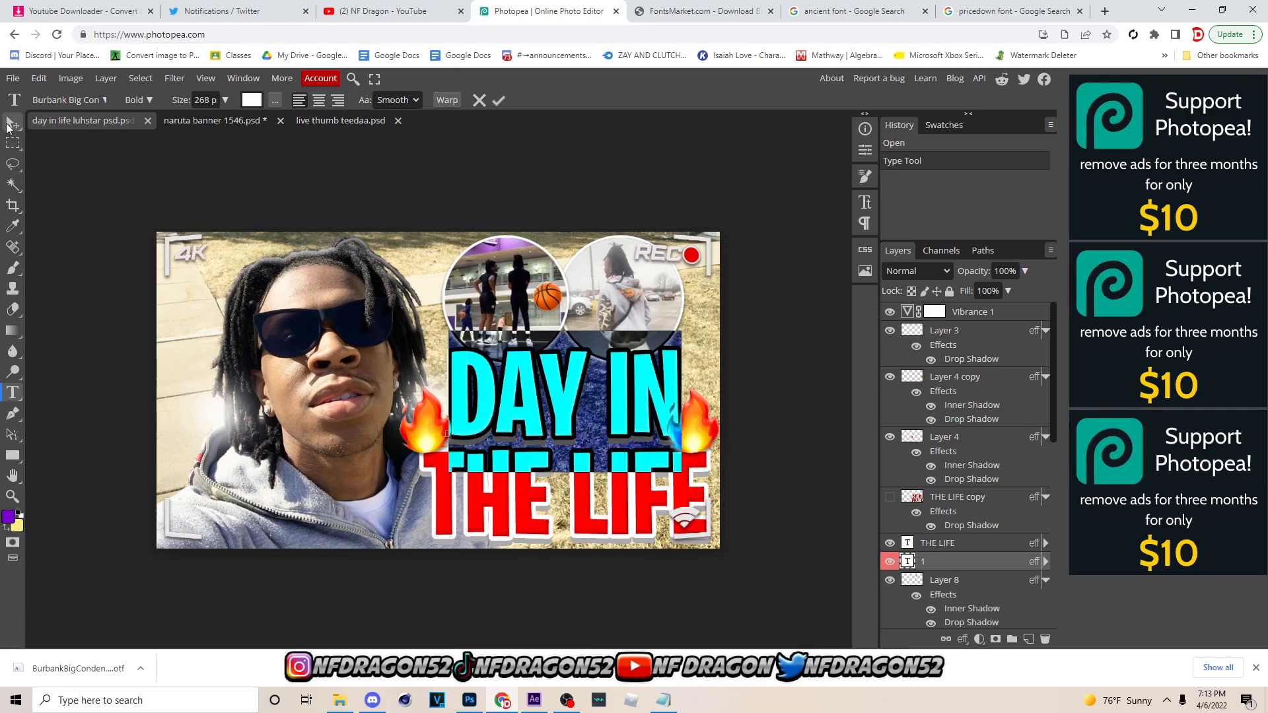
Switch to the naruta banner 1546.psd document
left_click(214, 120)
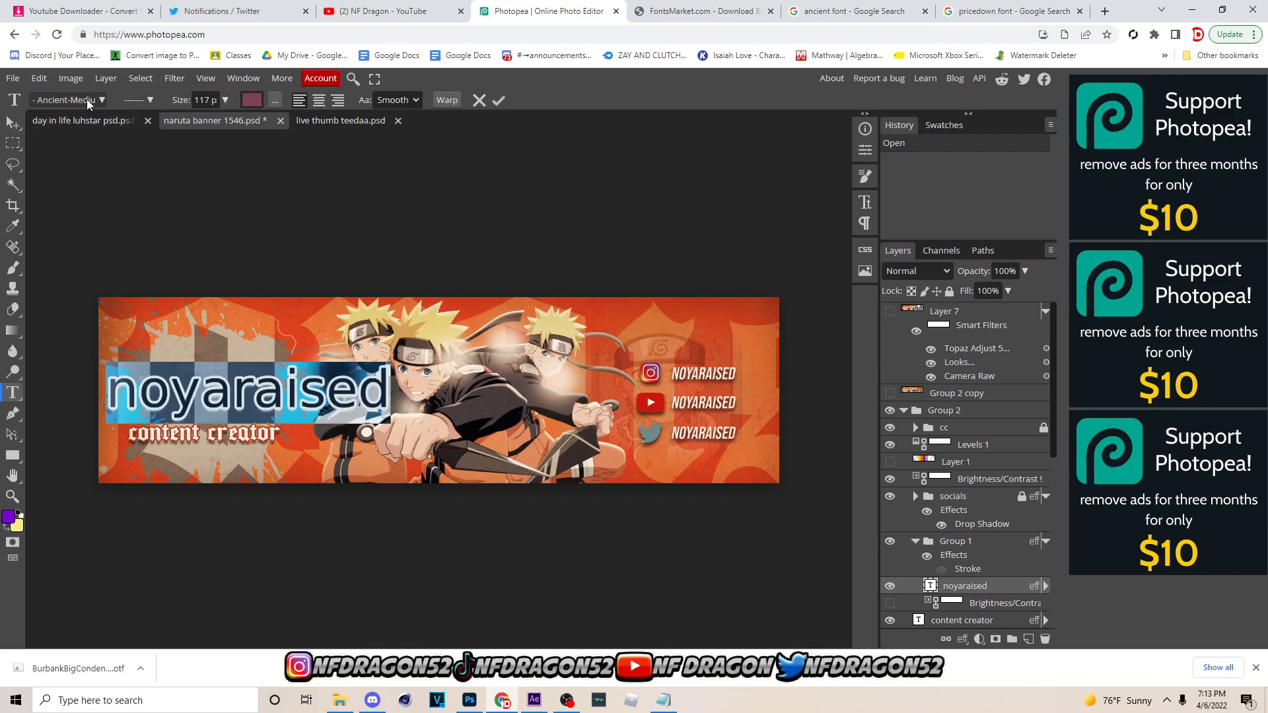
mouse_move(87, 100)
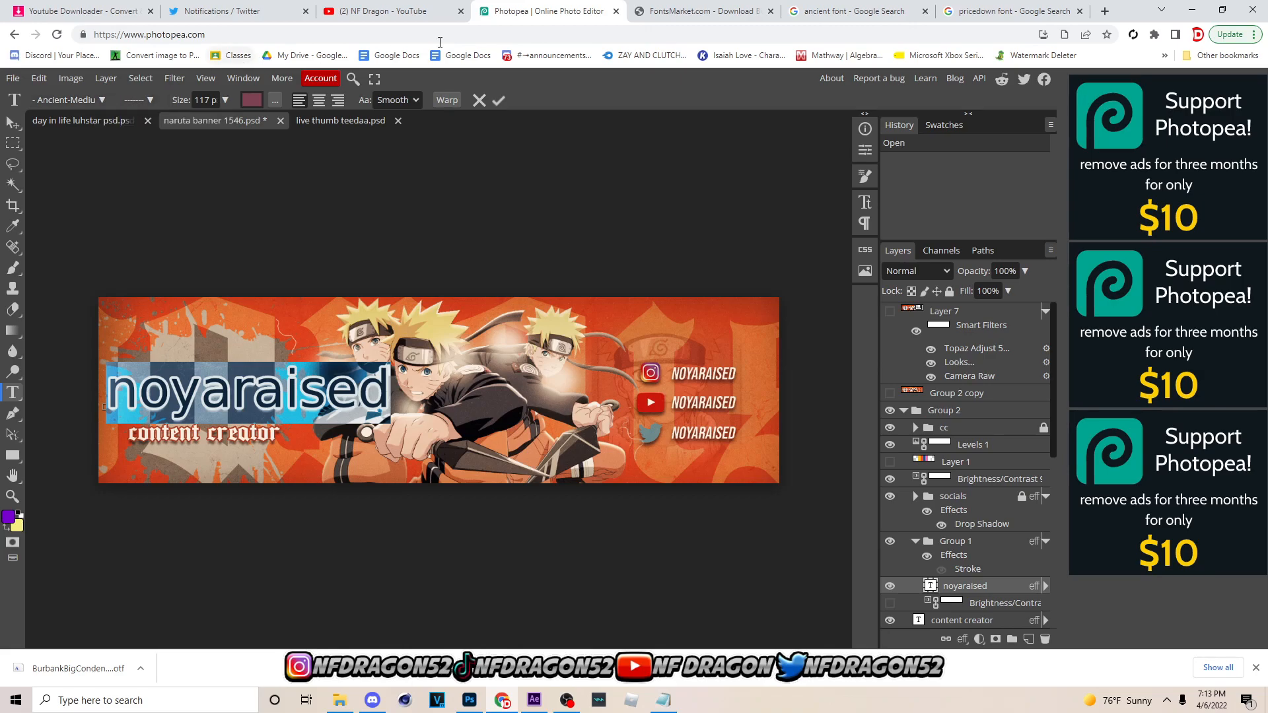
mouse_move(421, 353)
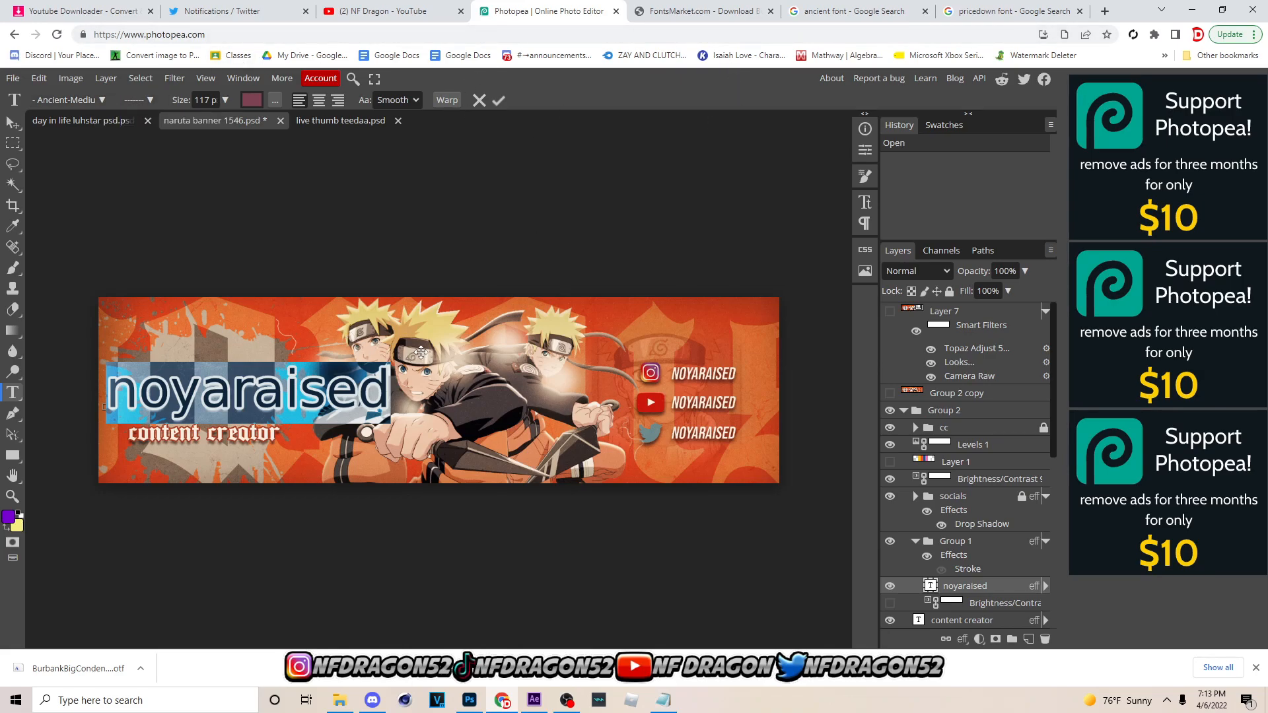
Download the Ancient font archive from its dafont.com page
left_click(851, 11)
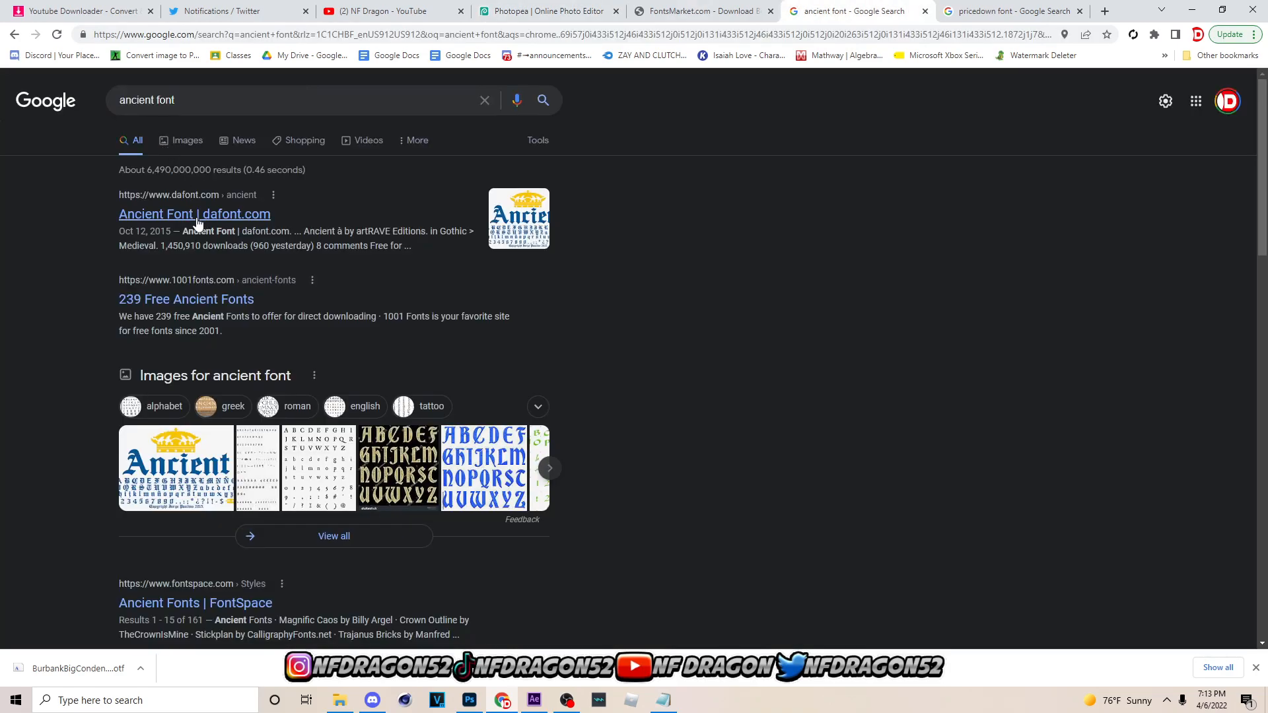
left_click(194, 213)
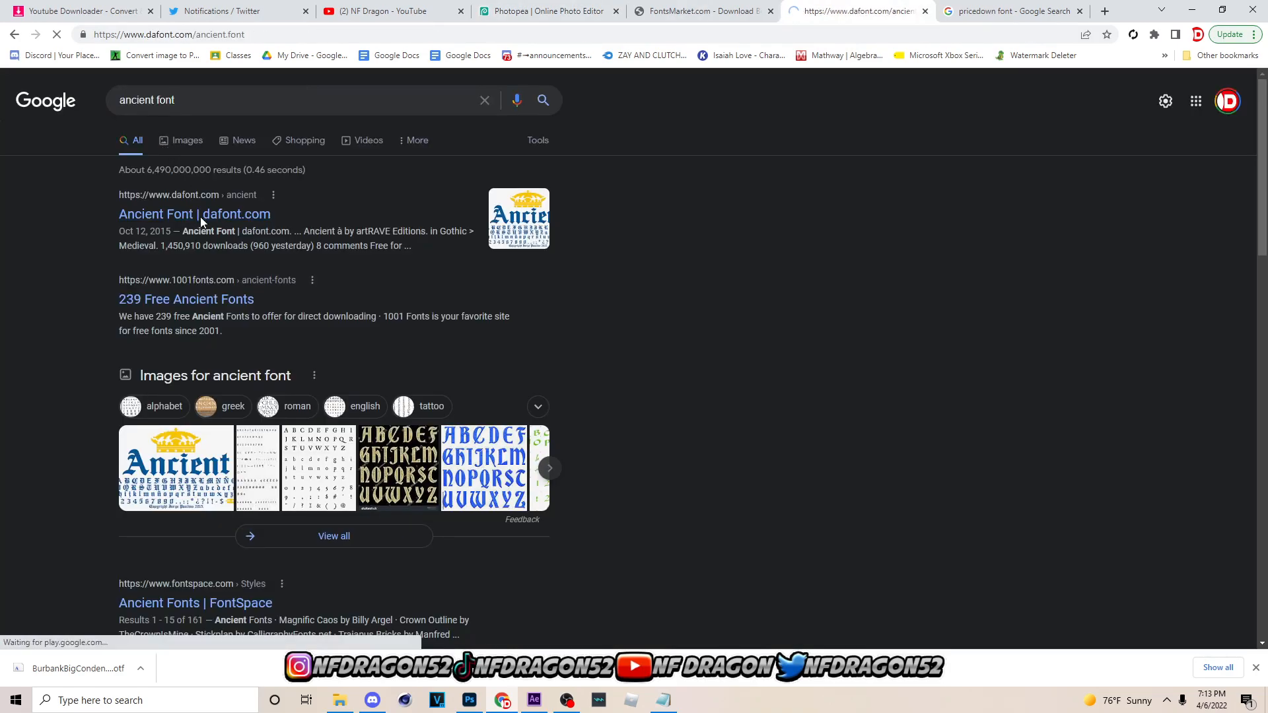
left_click(194, 214)
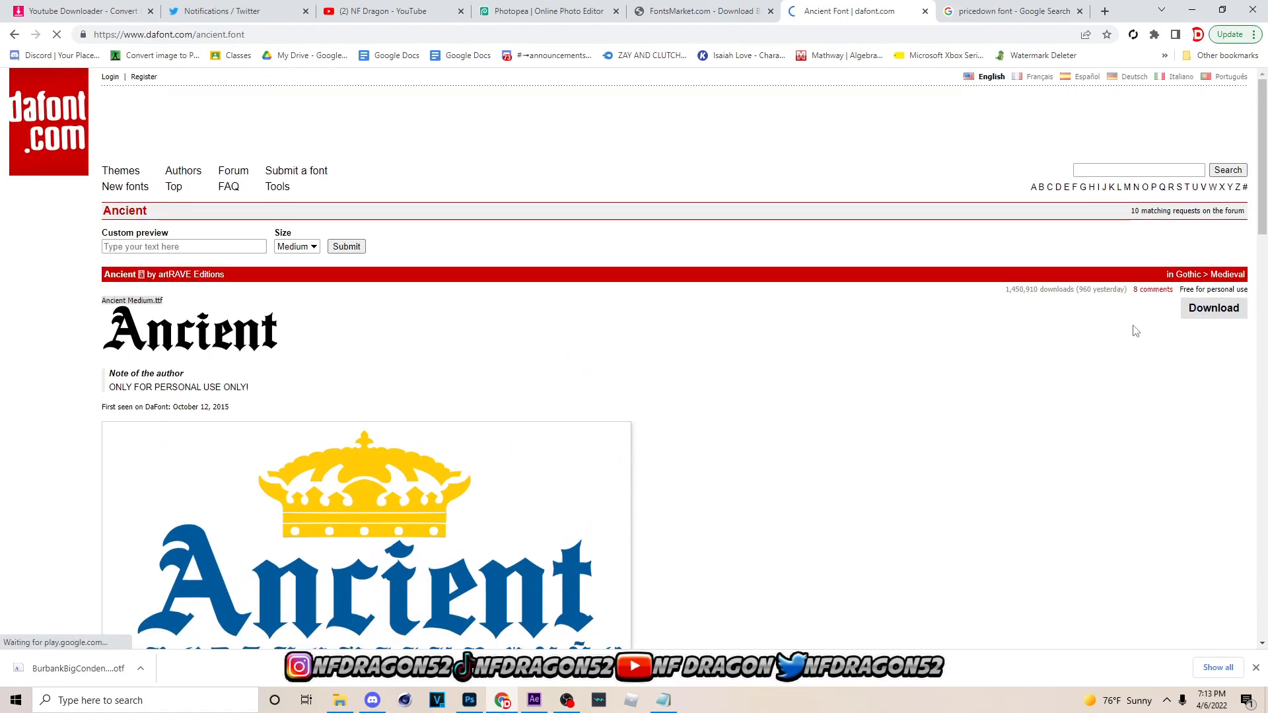
left_click(1213, 307)
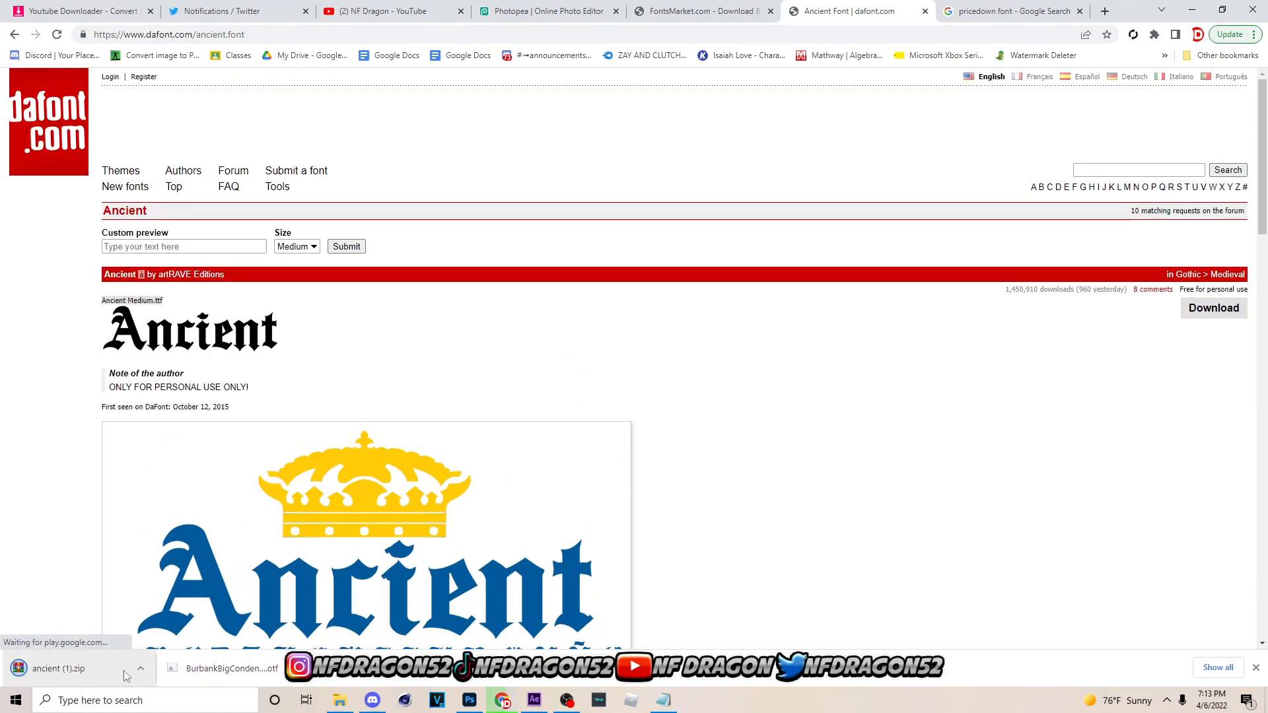
Open ancient (1).zip and move Ancient Medium.ttf into the Downloads folder
left_click(57, 667)
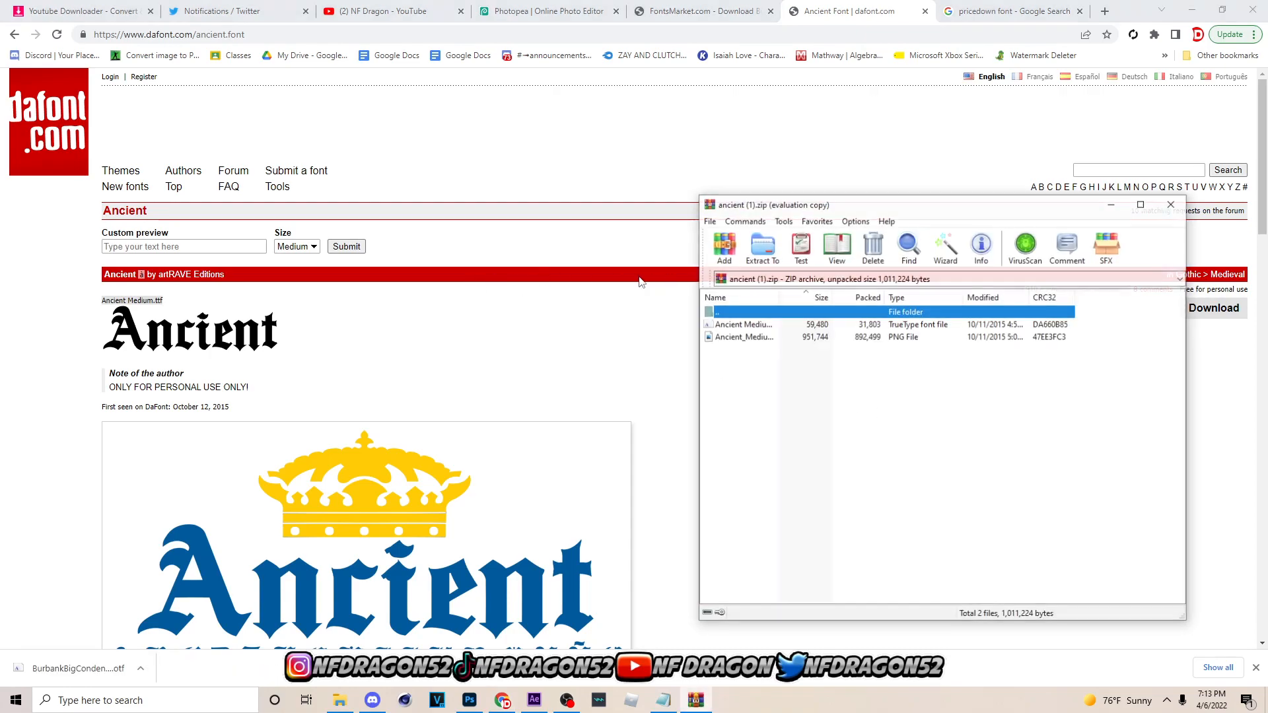
left_click(740, 324)
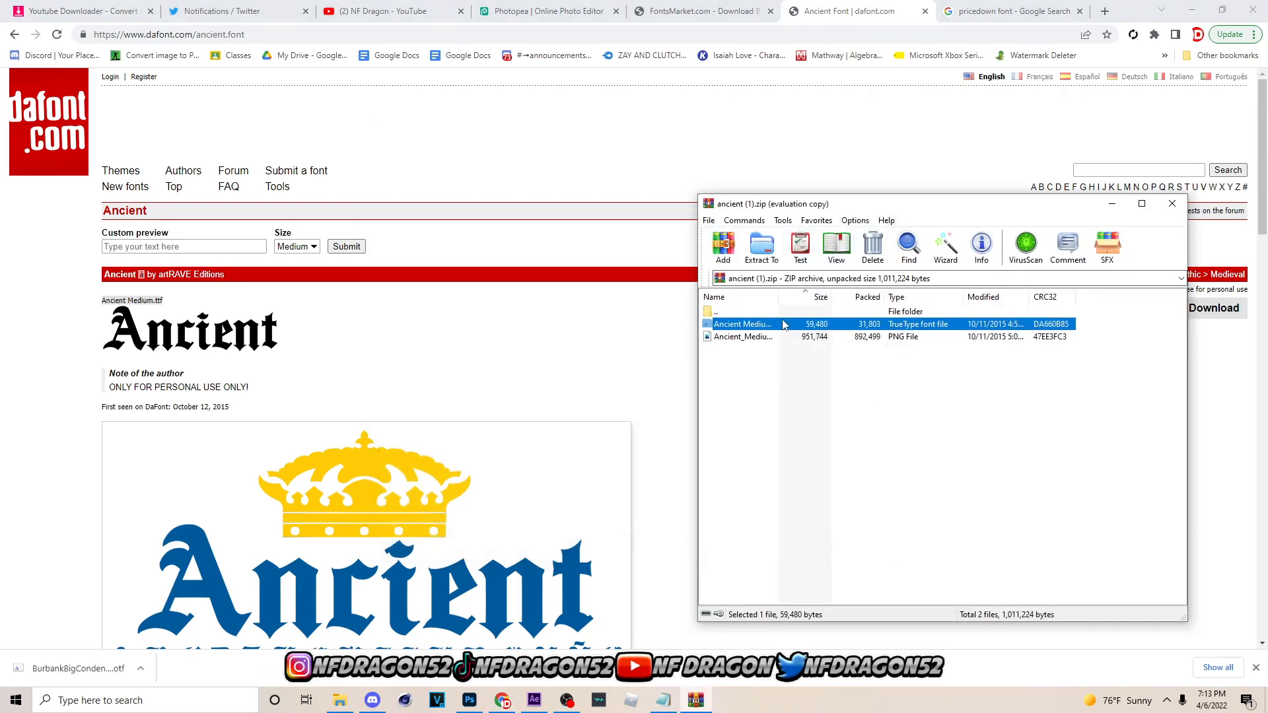
left_click(339, 700)
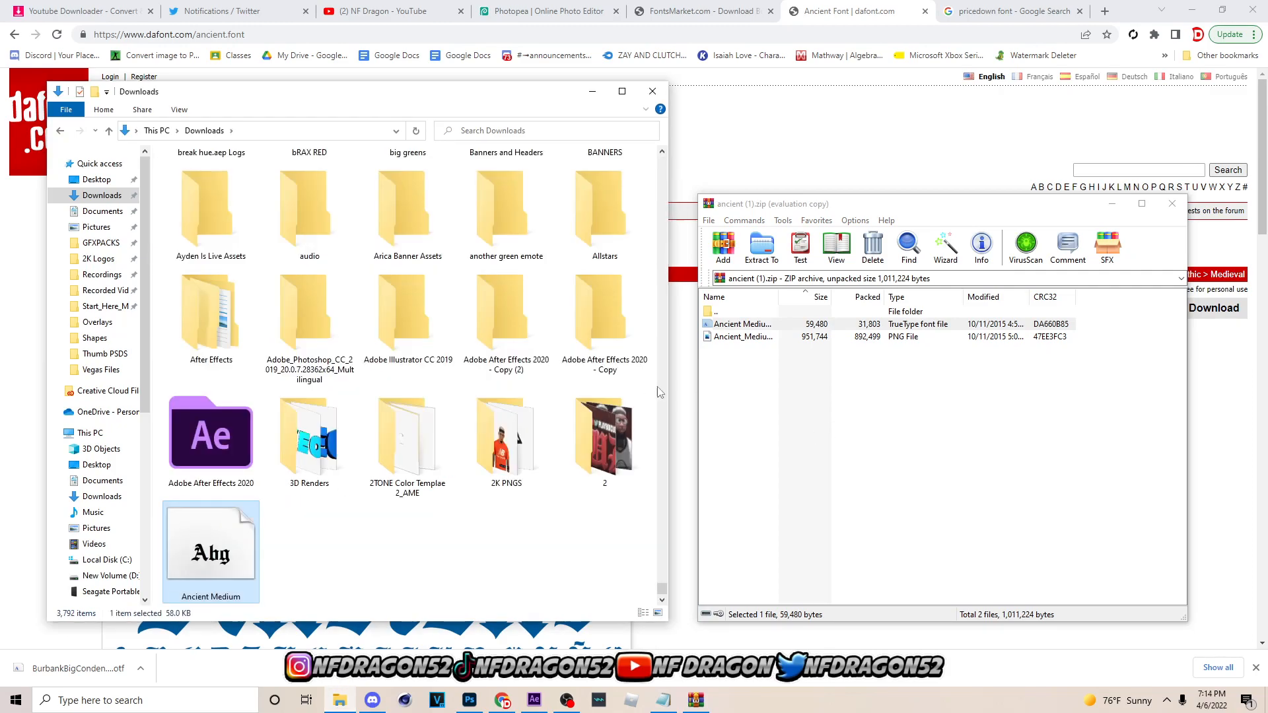
scroll("down", 3)
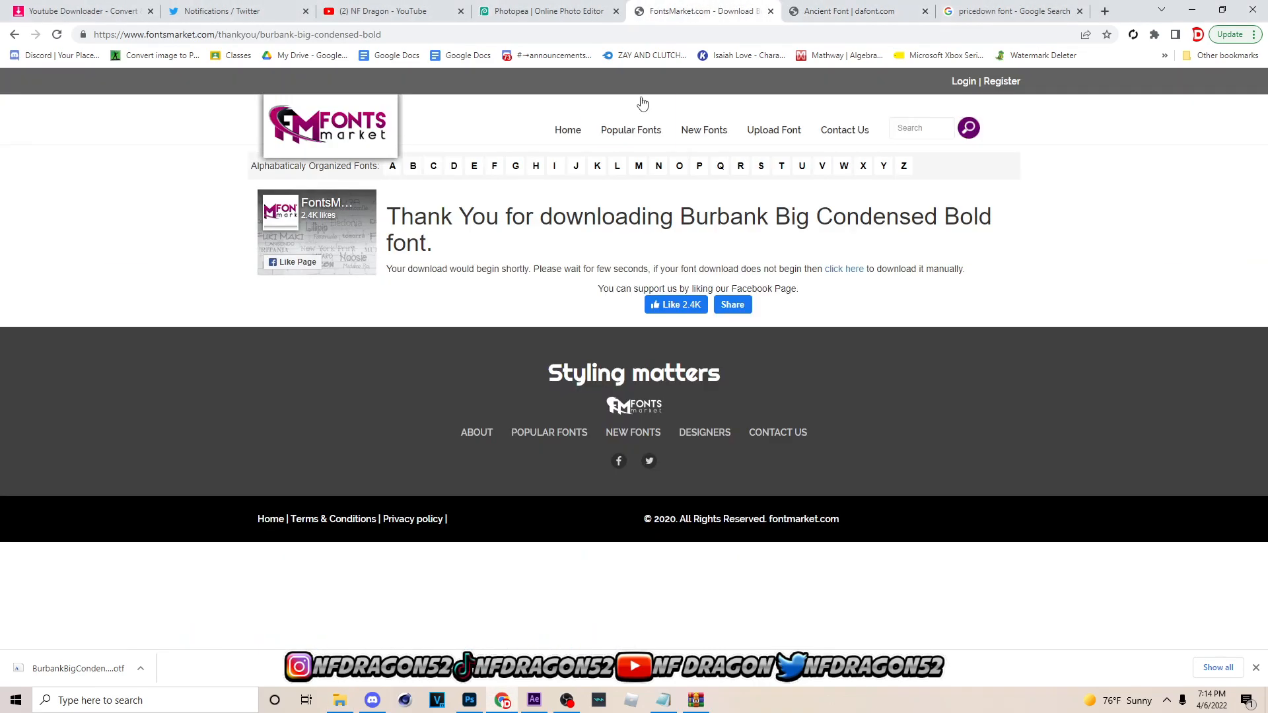
Load Ancient Medium.ttf into Photopea so the noyaraised title uses it
left_click(546, 11)
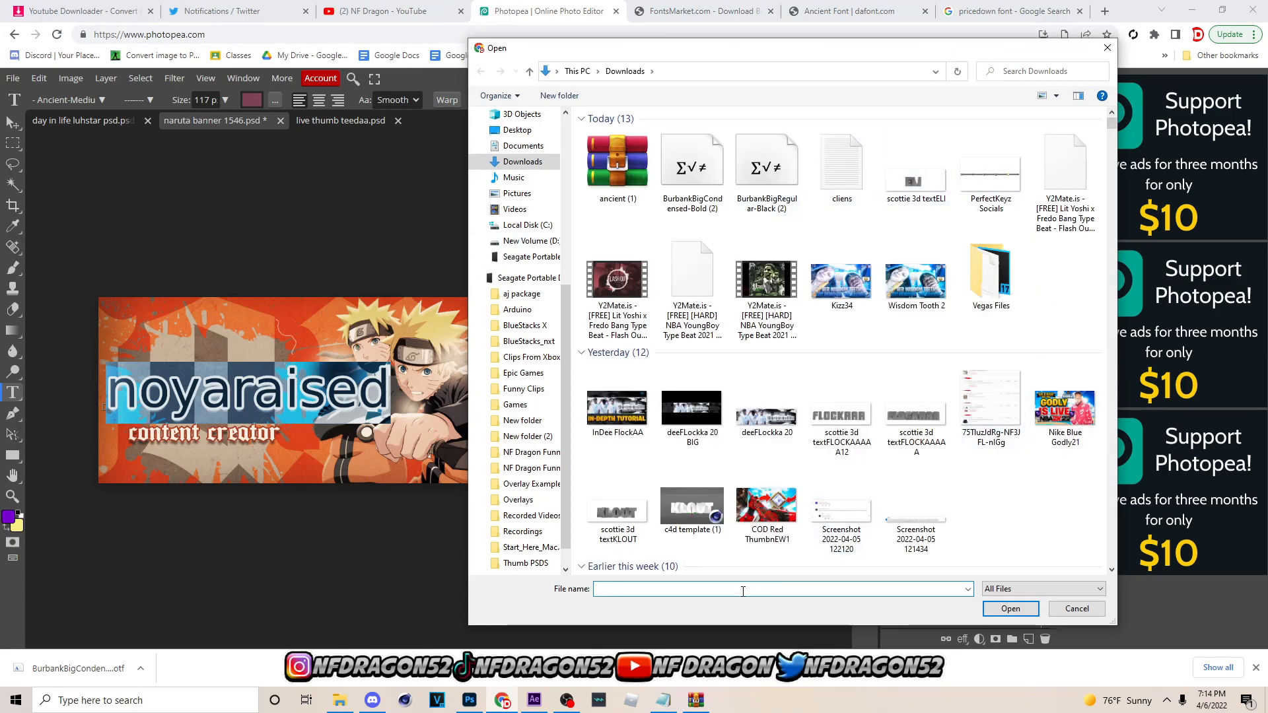
type("ancien")
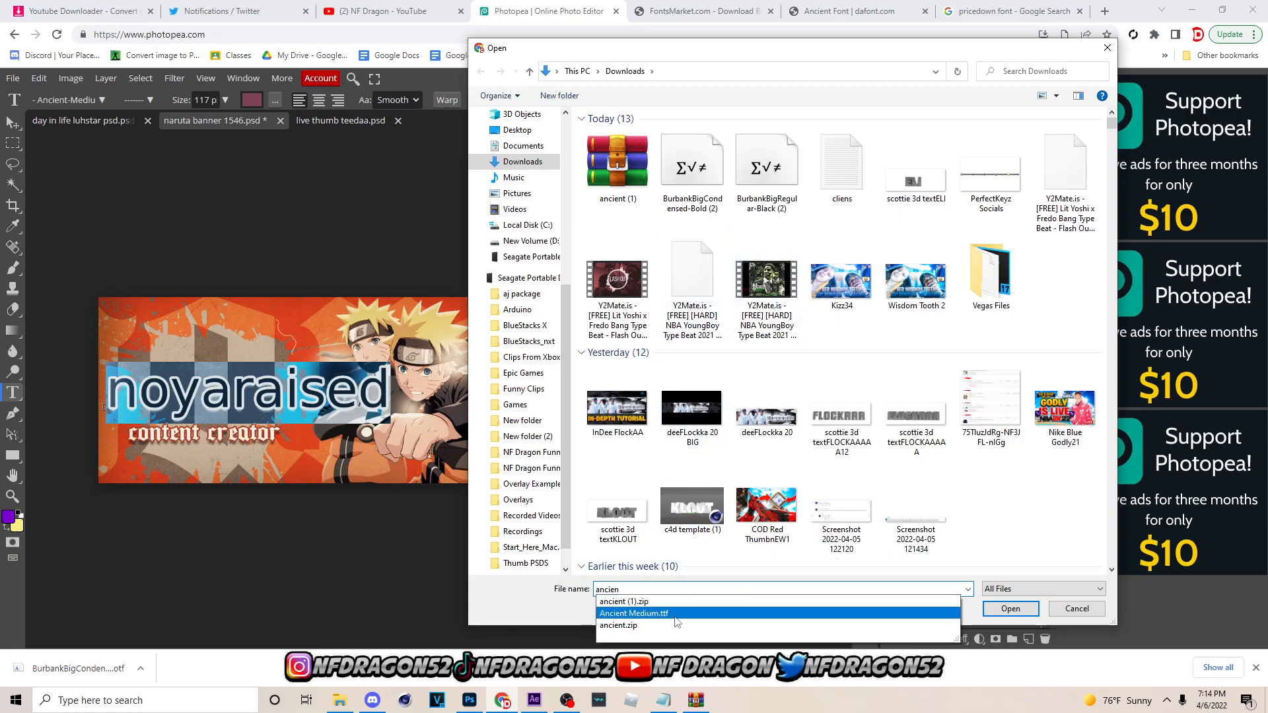
left_click(1009, 608)
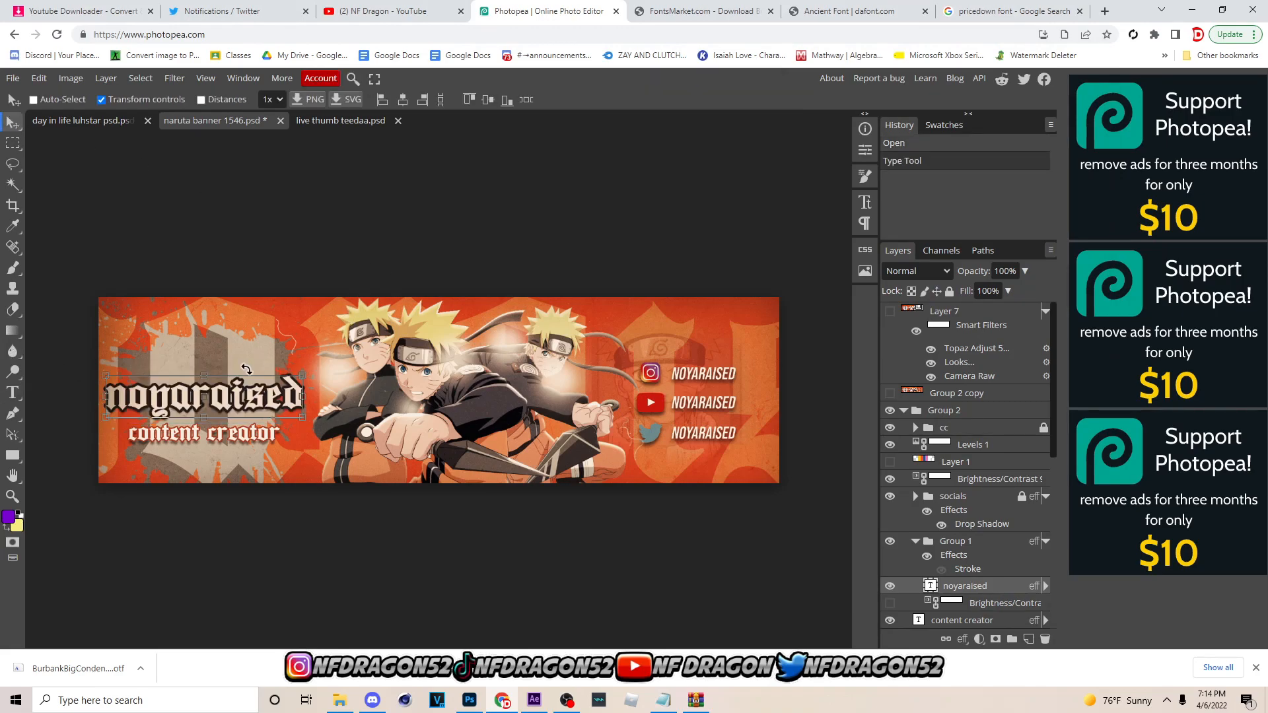
Open the Itachi Fersowavy banner, hide Group 2 copy and expand Group 2
left_click(483, 120)
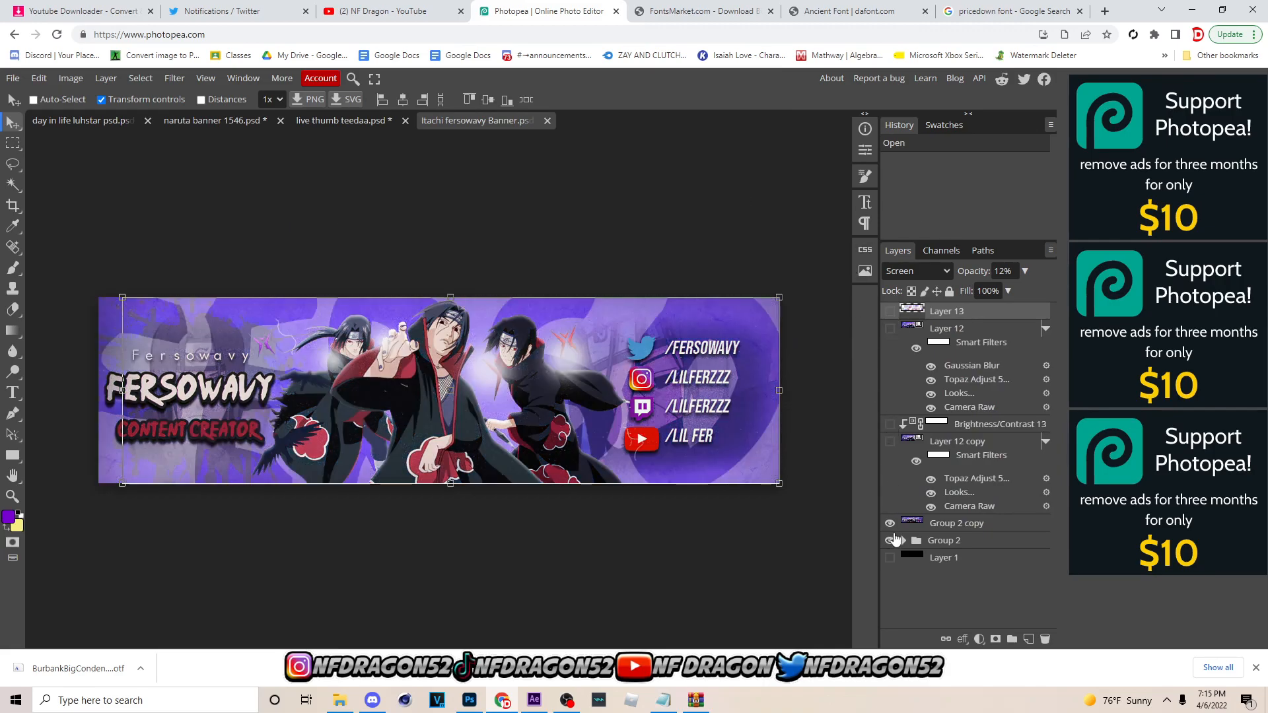
left_click(891, 523)
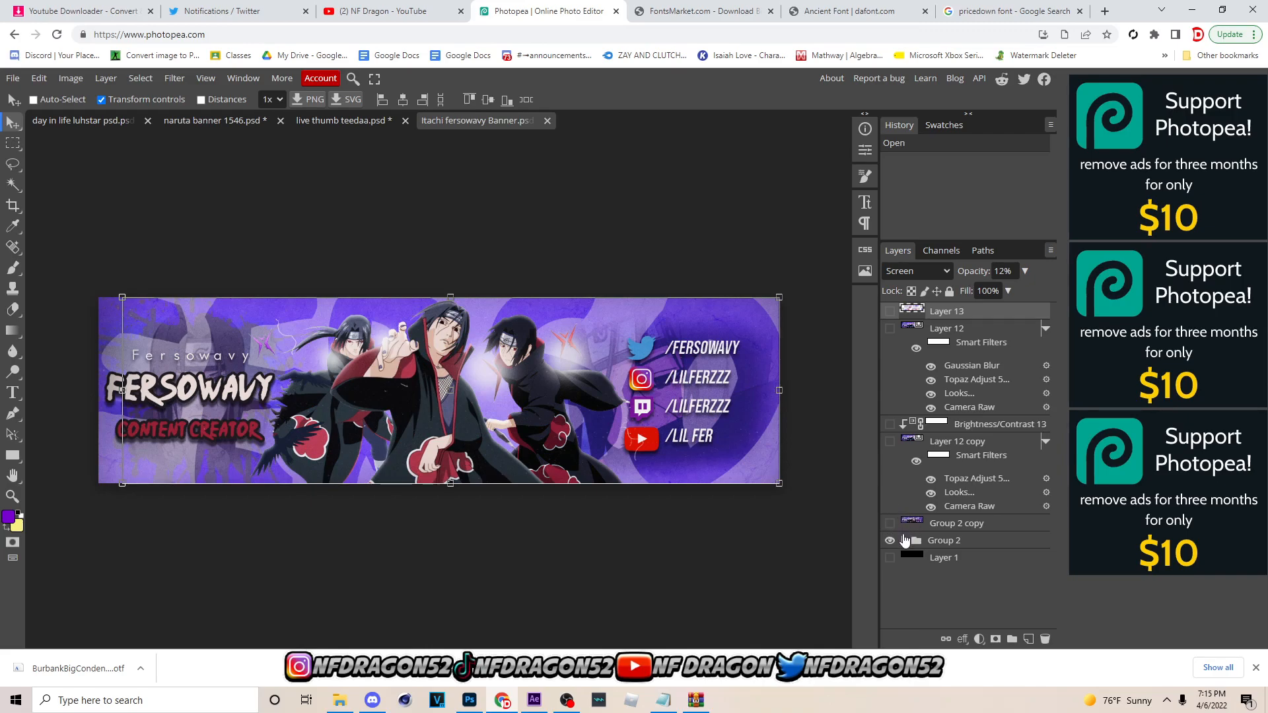
left_click(903, 540)
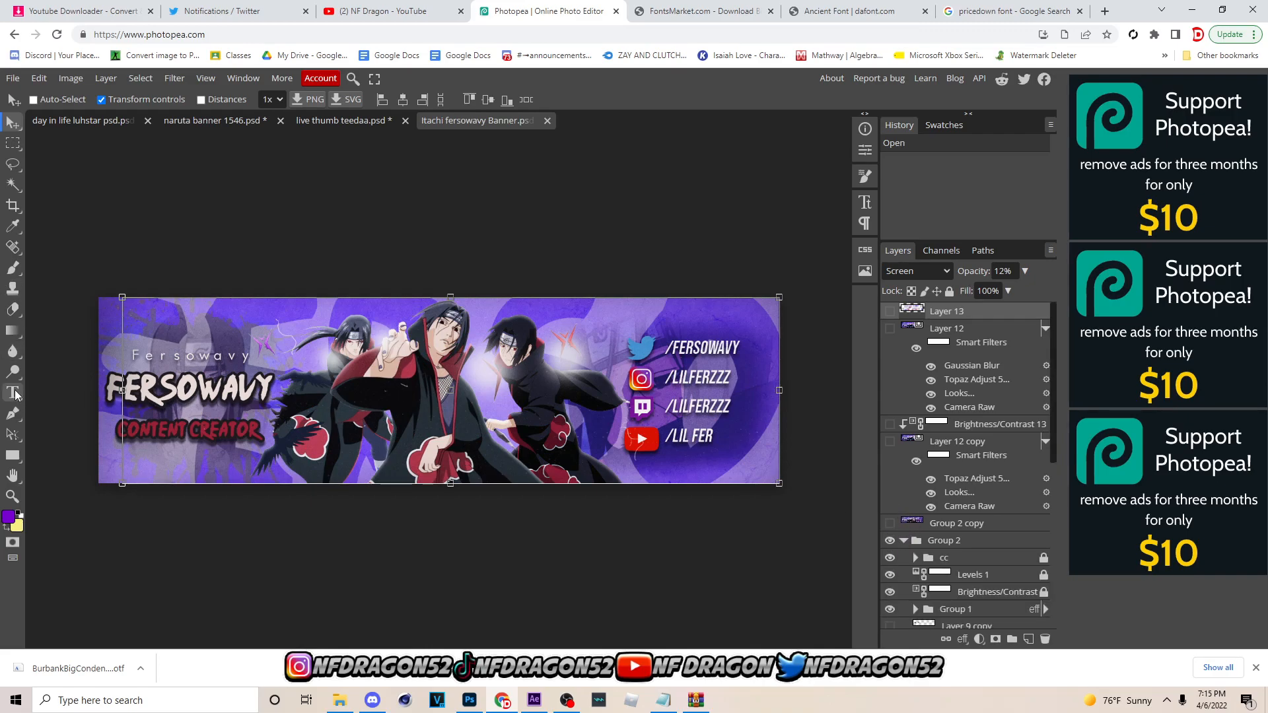
Select the Fersowavy title text with the Type tool, then return to the font search results
left_click(13, 393)
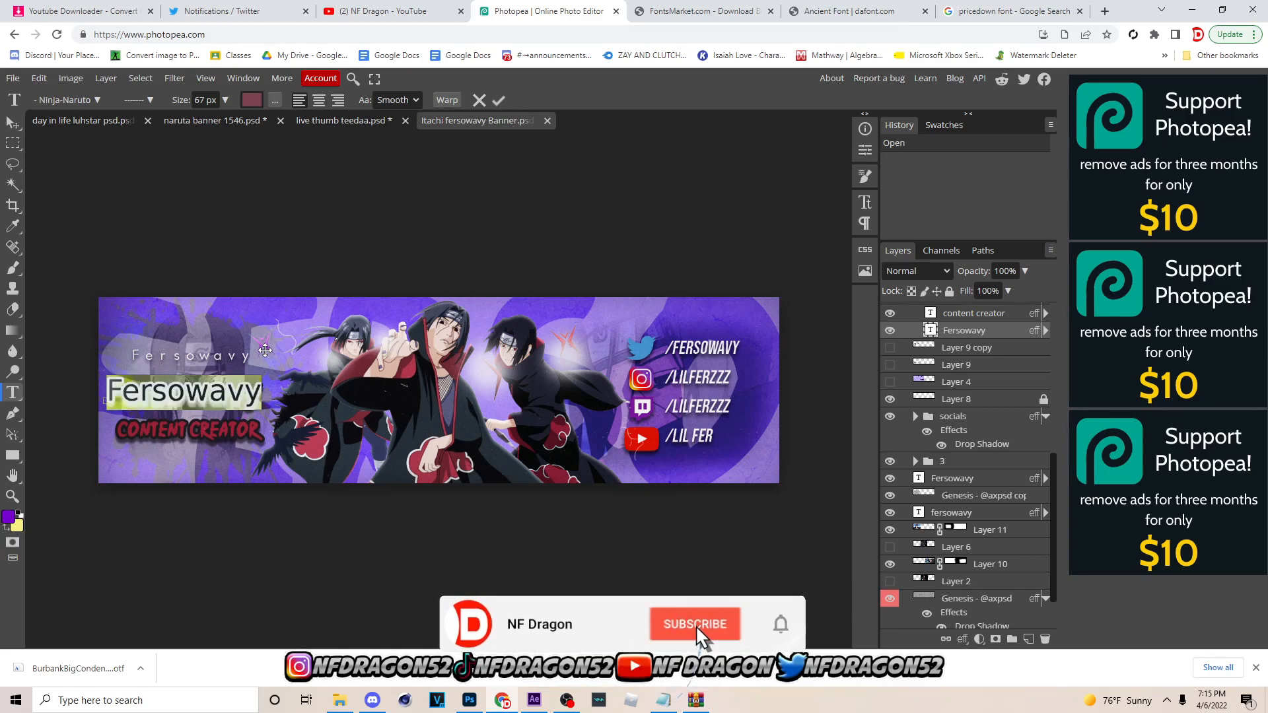
left_click(694, 623)
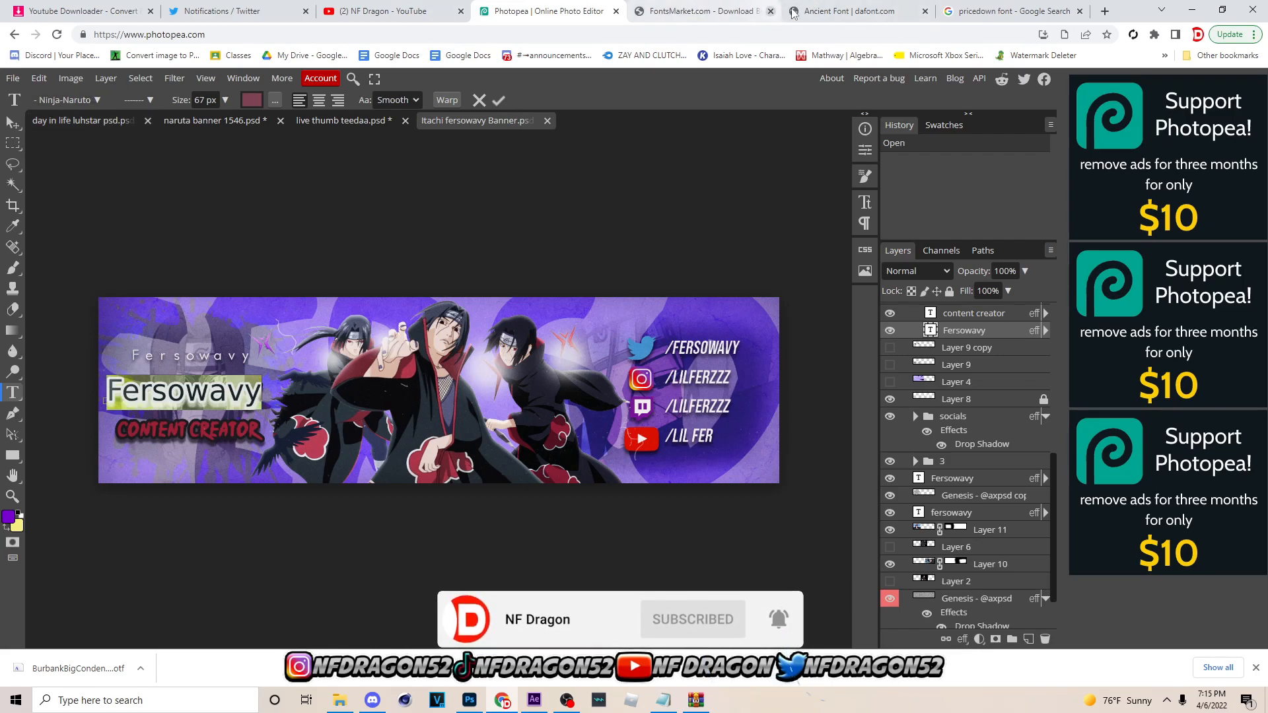
left_click(849, 11)
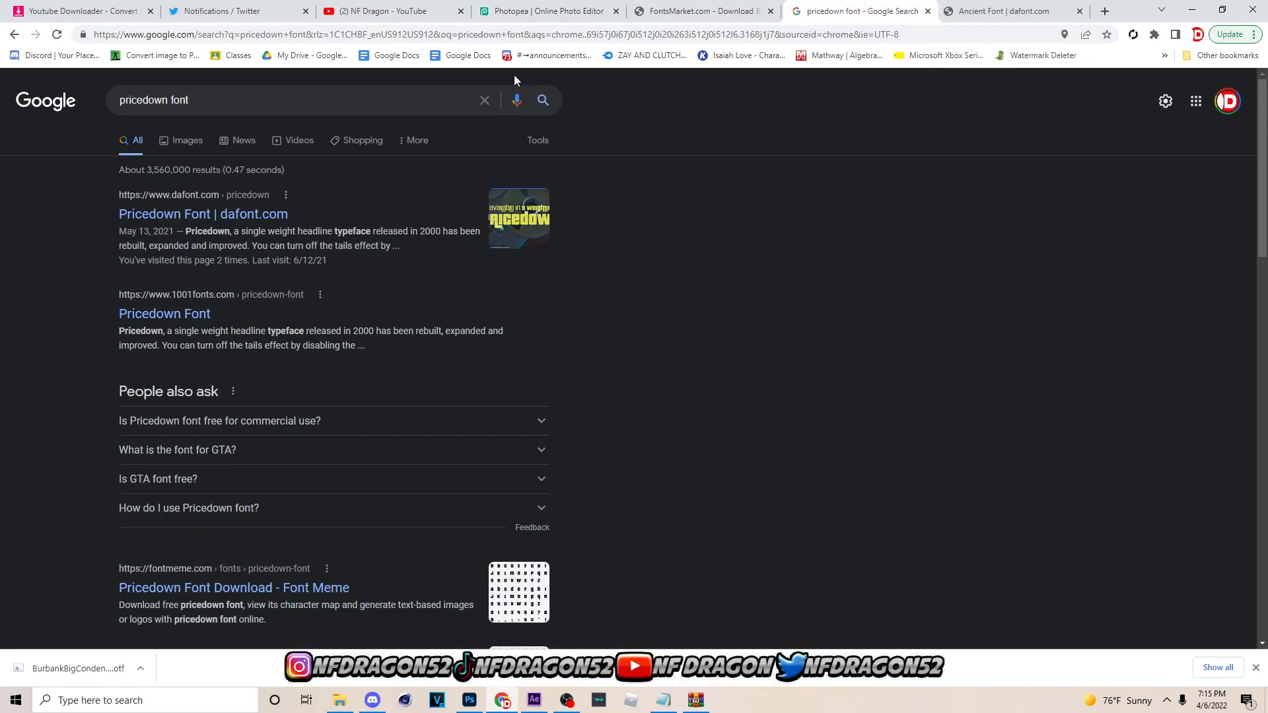
Search Google for the ninja naruto font and open its dafont page
type("ninja")
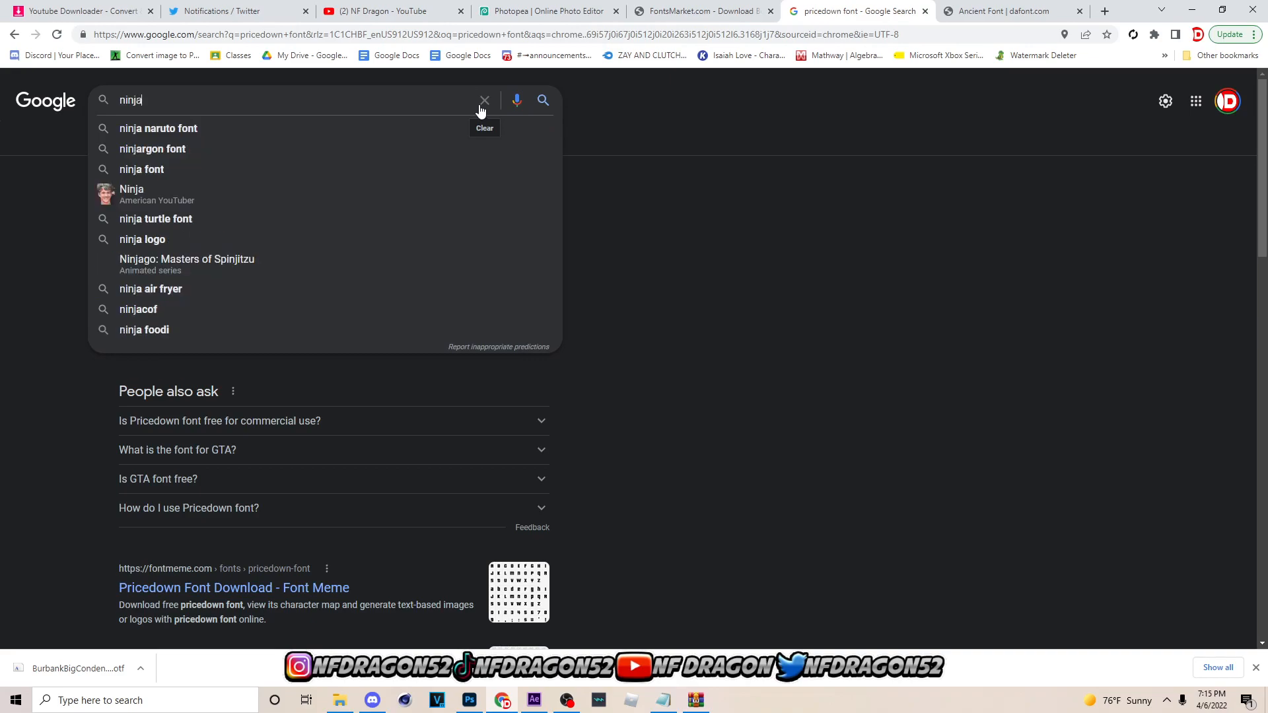
left_click(157, 127)
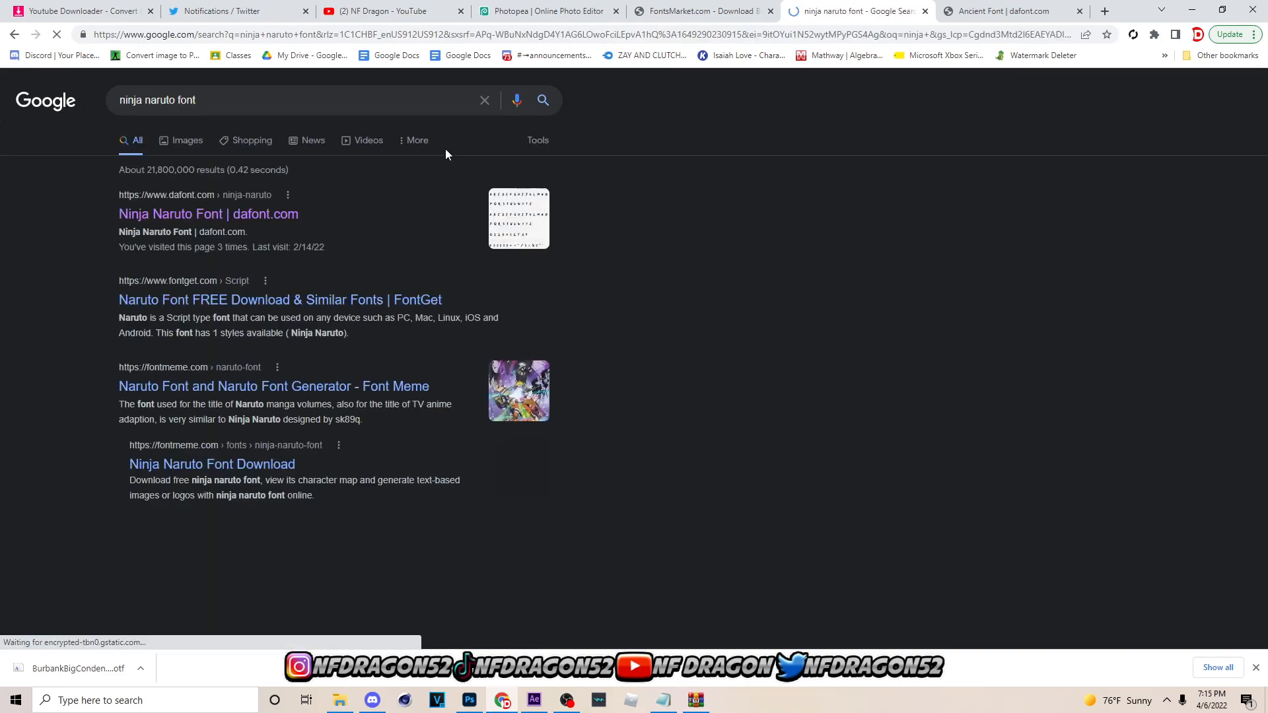
left_click(208, 213)
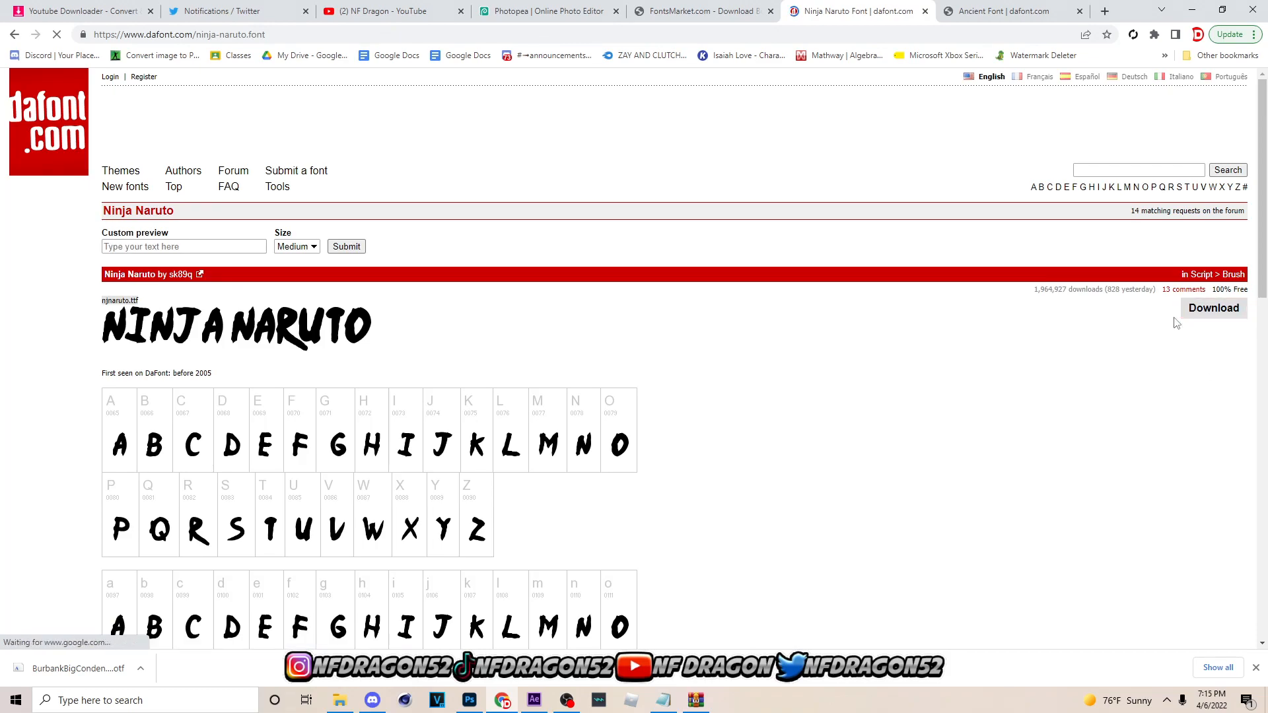
Download the Ninja Naruto archive and extract njnaruto.ttf with WinRAR
left_click(1213, 308)
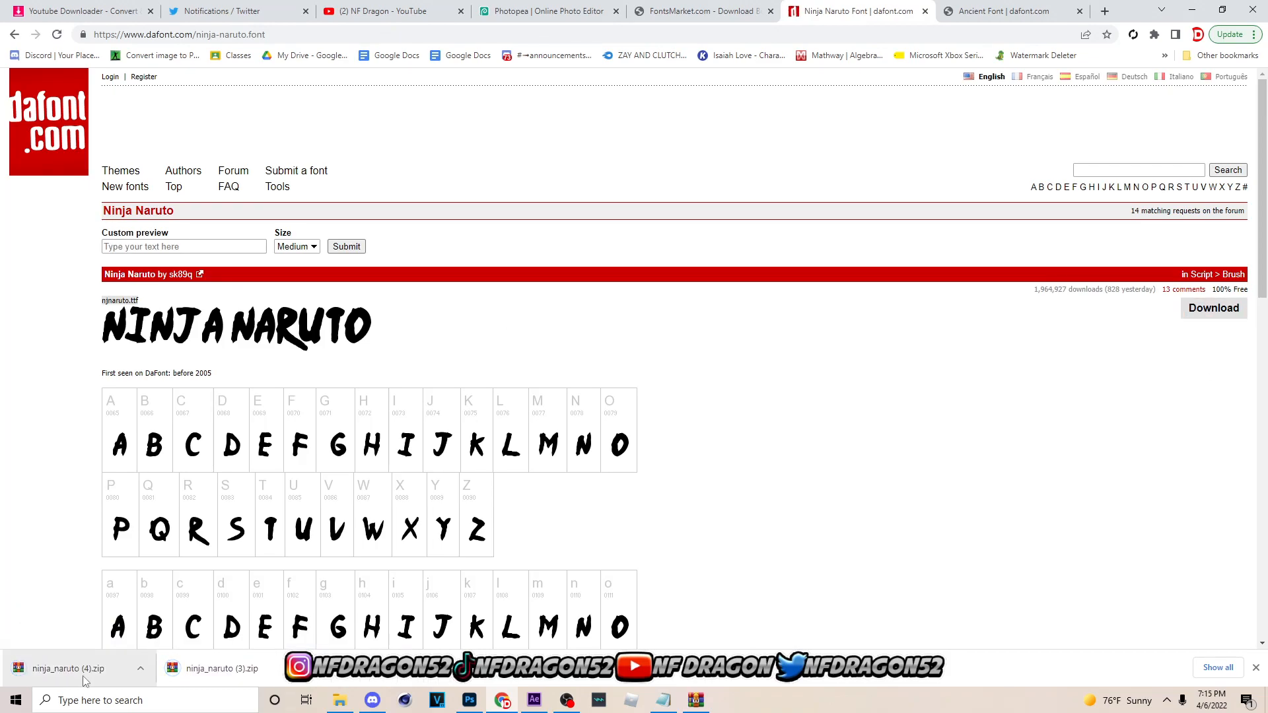
right_click(732, 336)
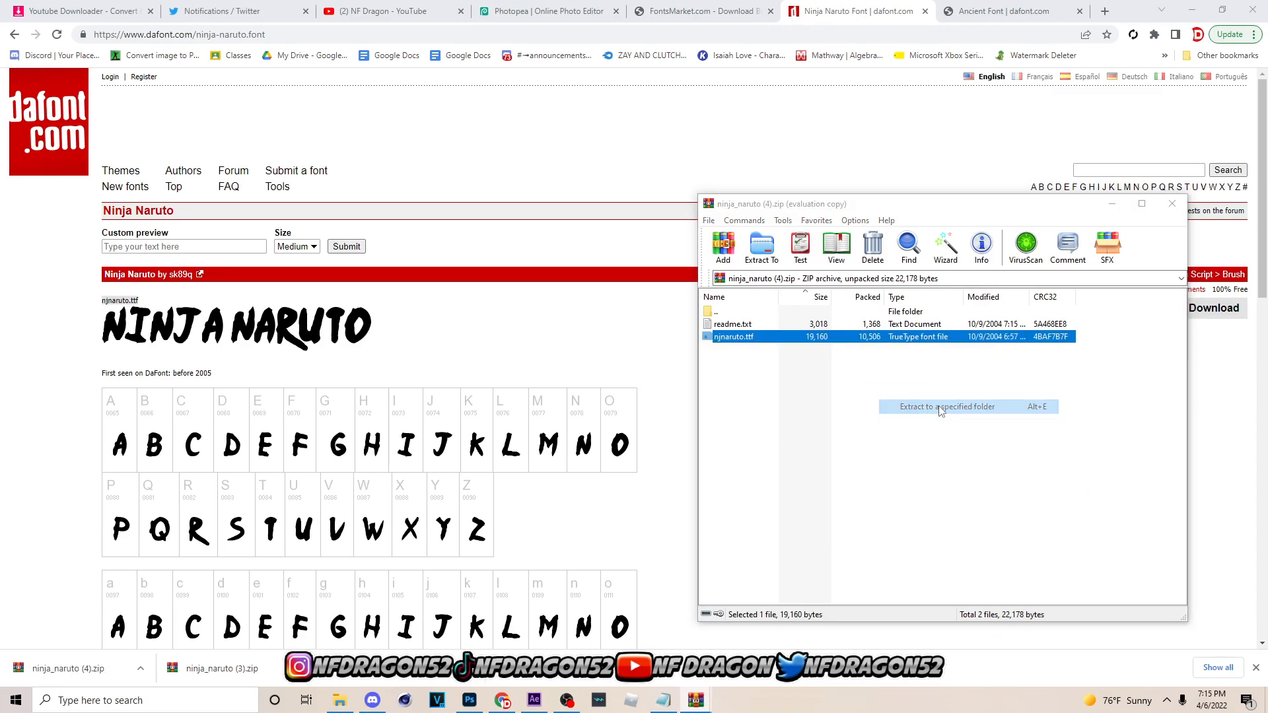
right_click(833, 336)
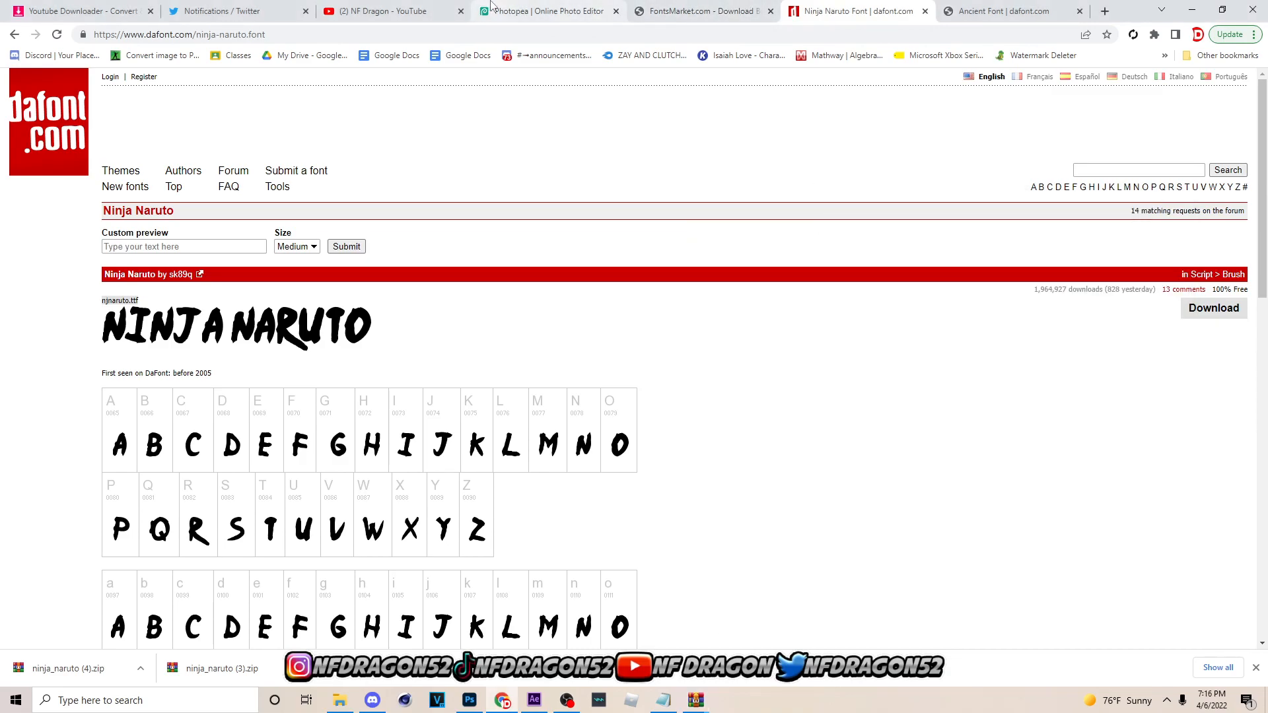
Return to Photopea and load njnaruto.ttf from Downloads
left_click(549, 11)
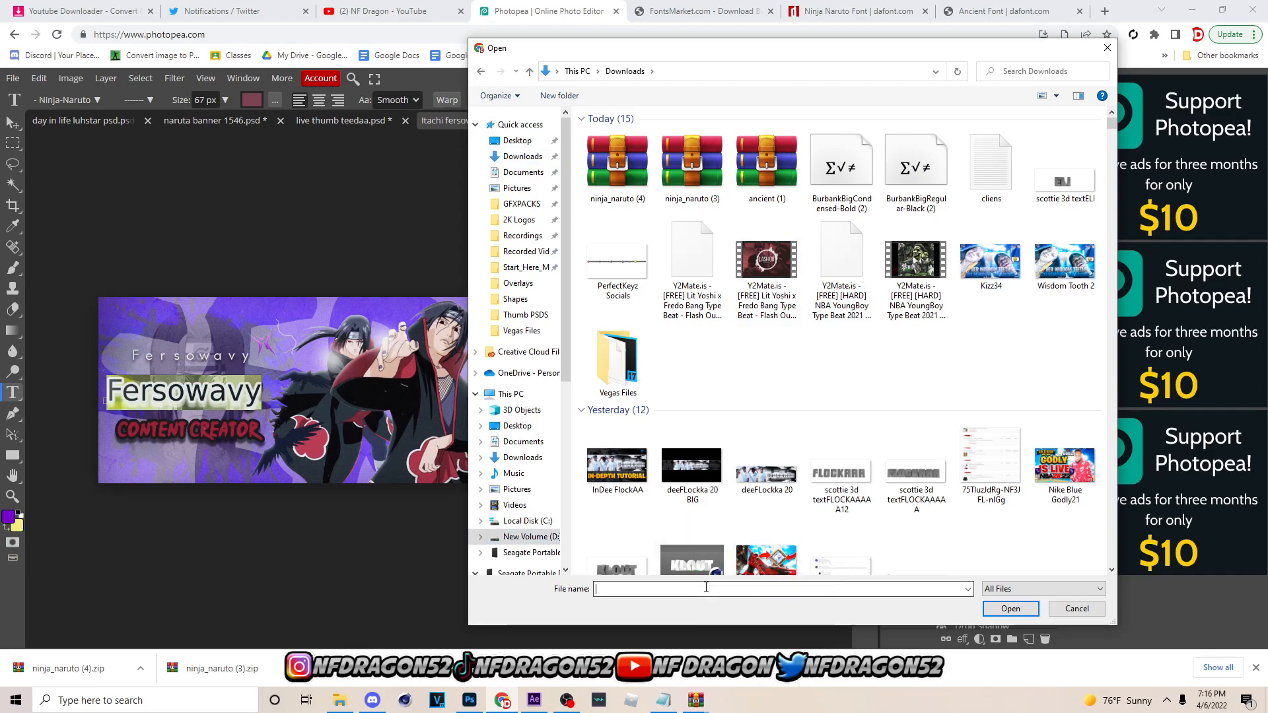
type("ninj")
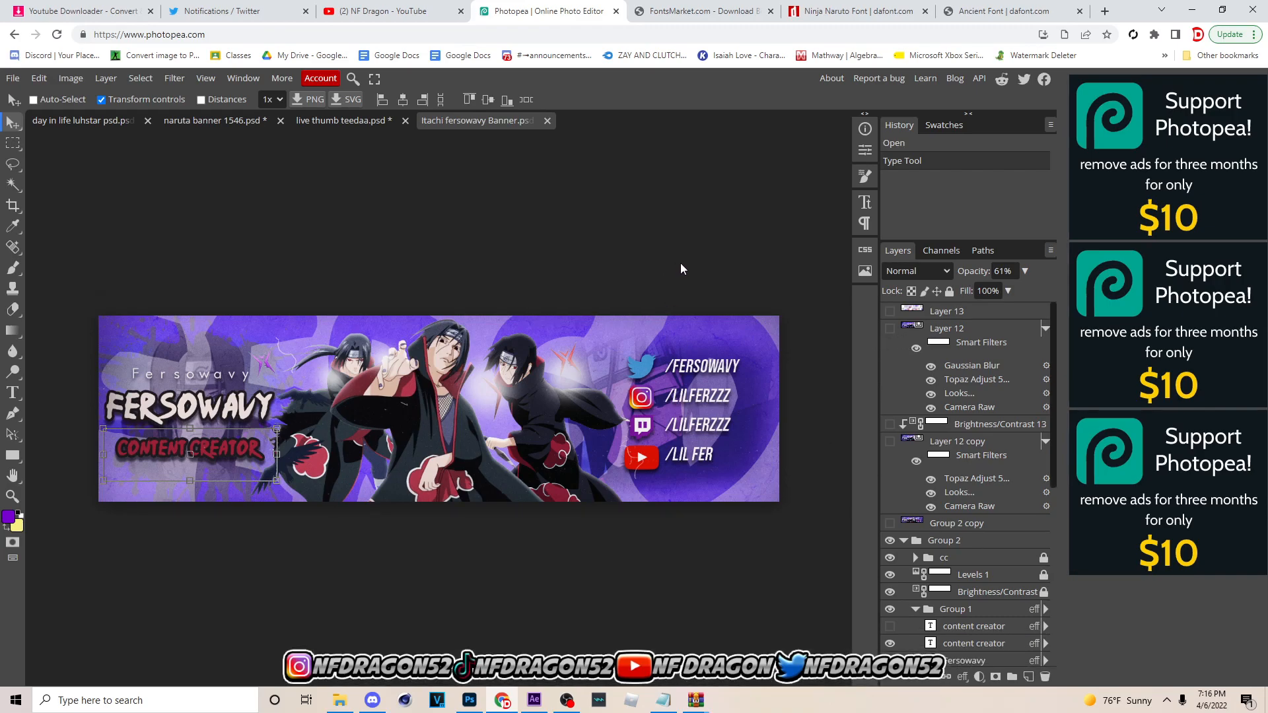
mouse_move(601, 615)
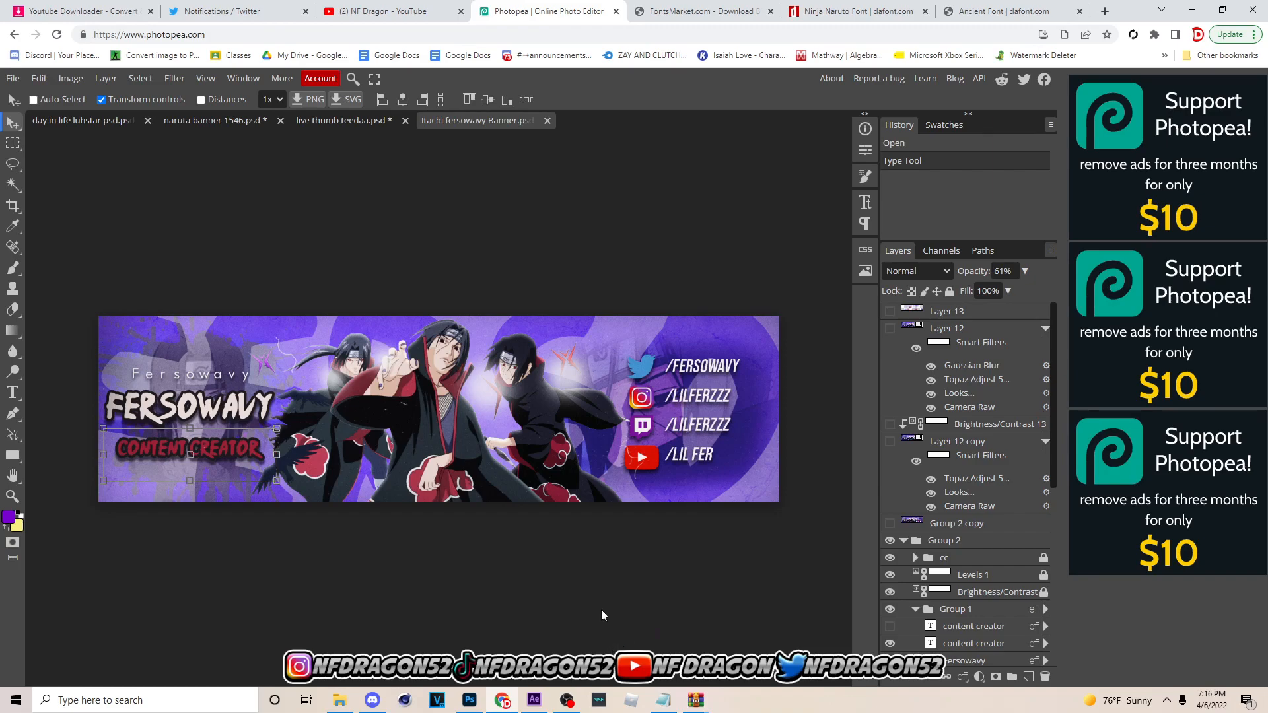